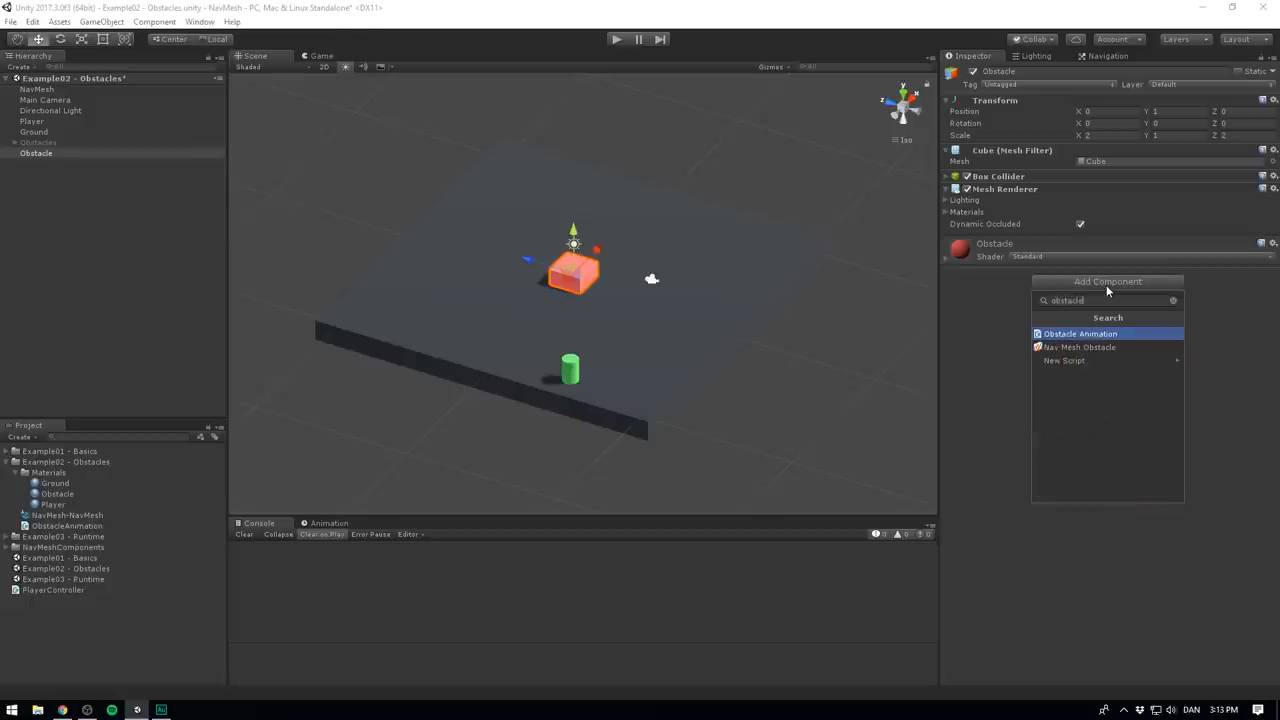
Add a Nav Mesh Obstacle component to the Obstacle cube and save the scene
click(1080, 348)
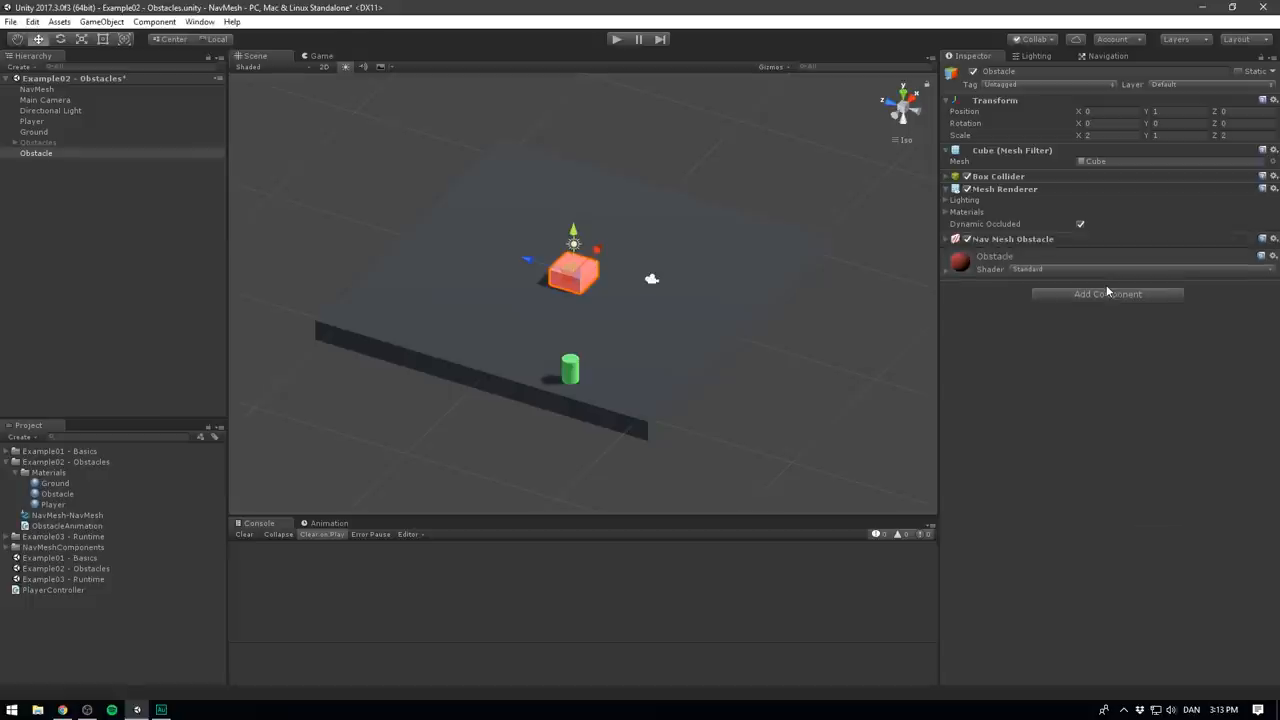
click(616, 40)
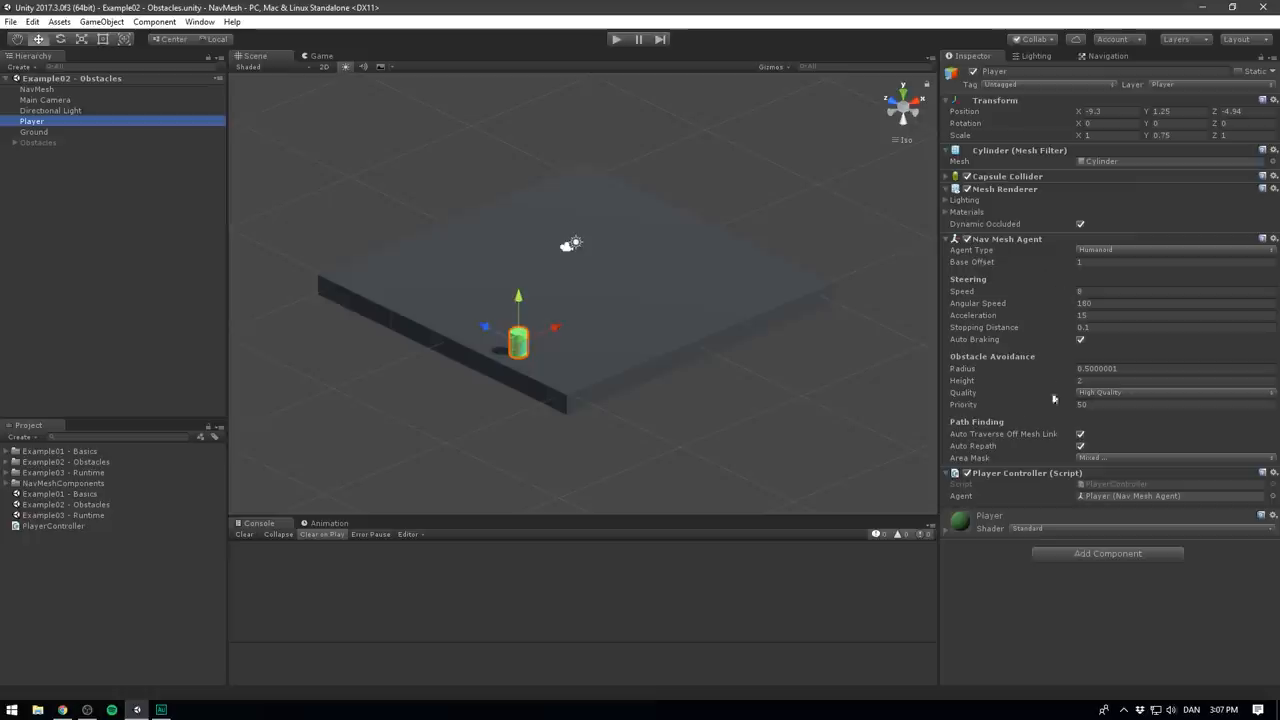
mouse_move(1064, 272)
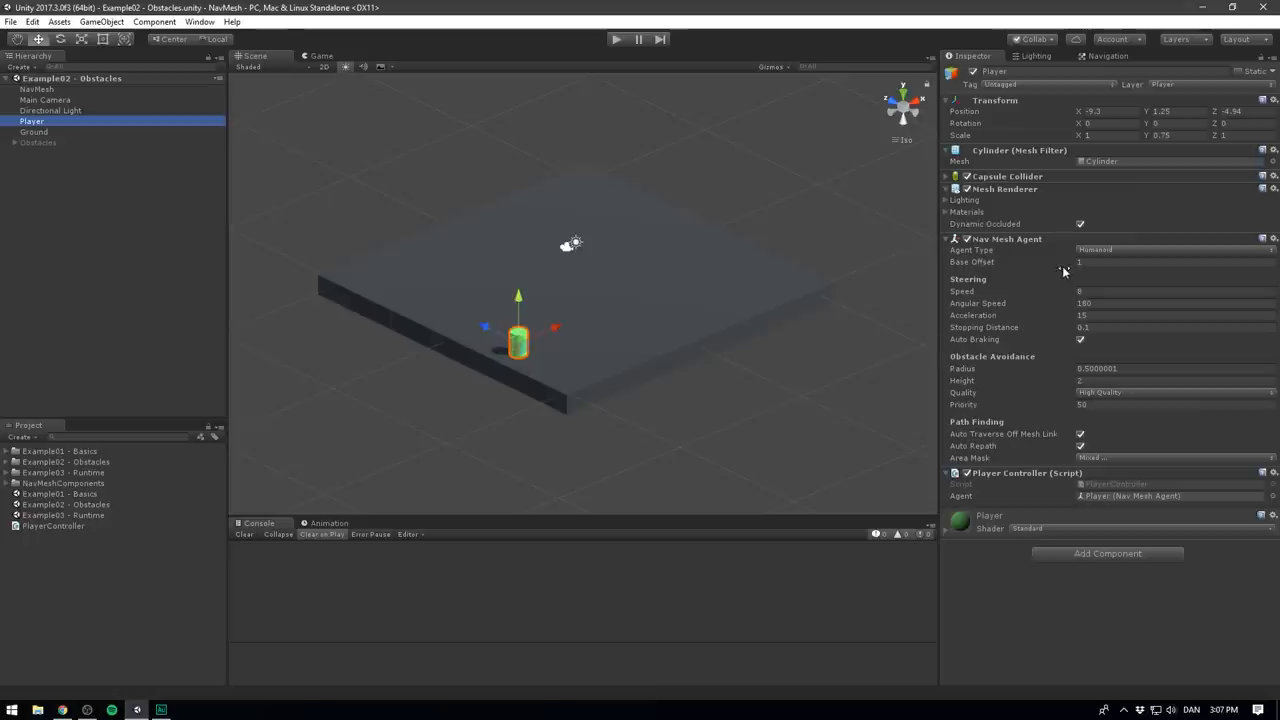
Bake the NavMesh Surface so the blue walkable area covers the whole ground
click(36, 88)
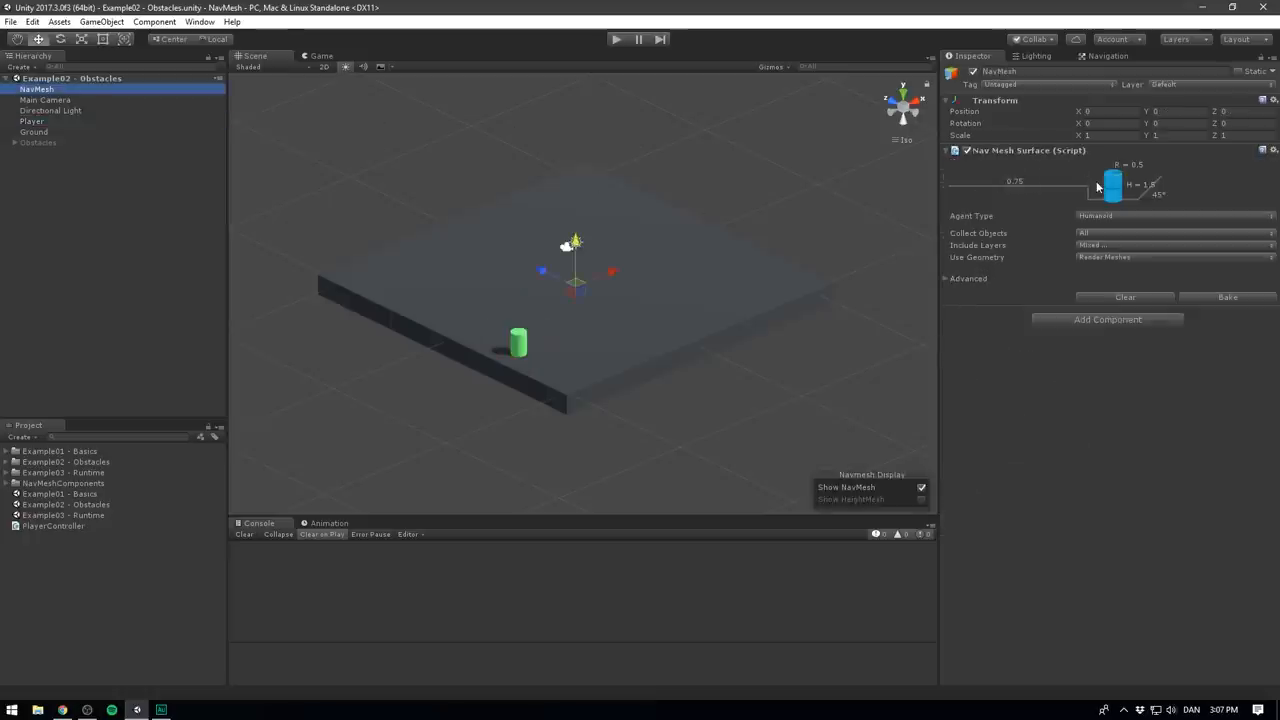
click(1228, 296)
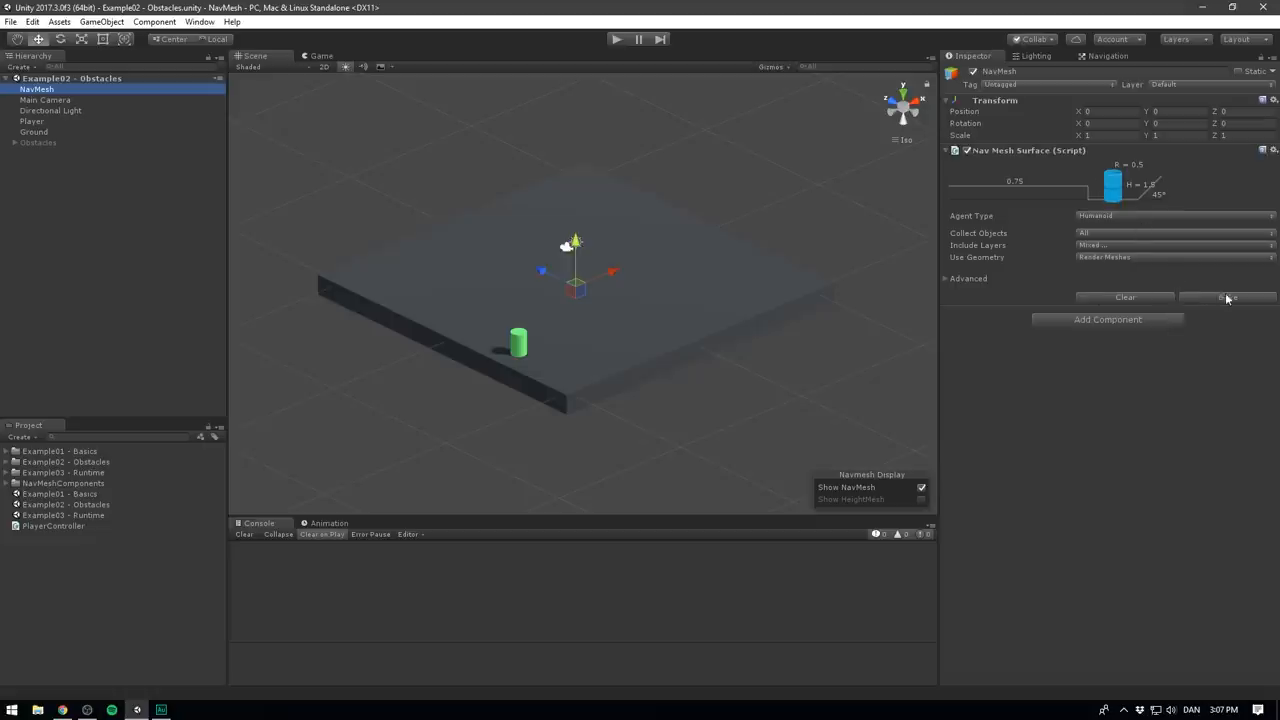
click(1228, 296)
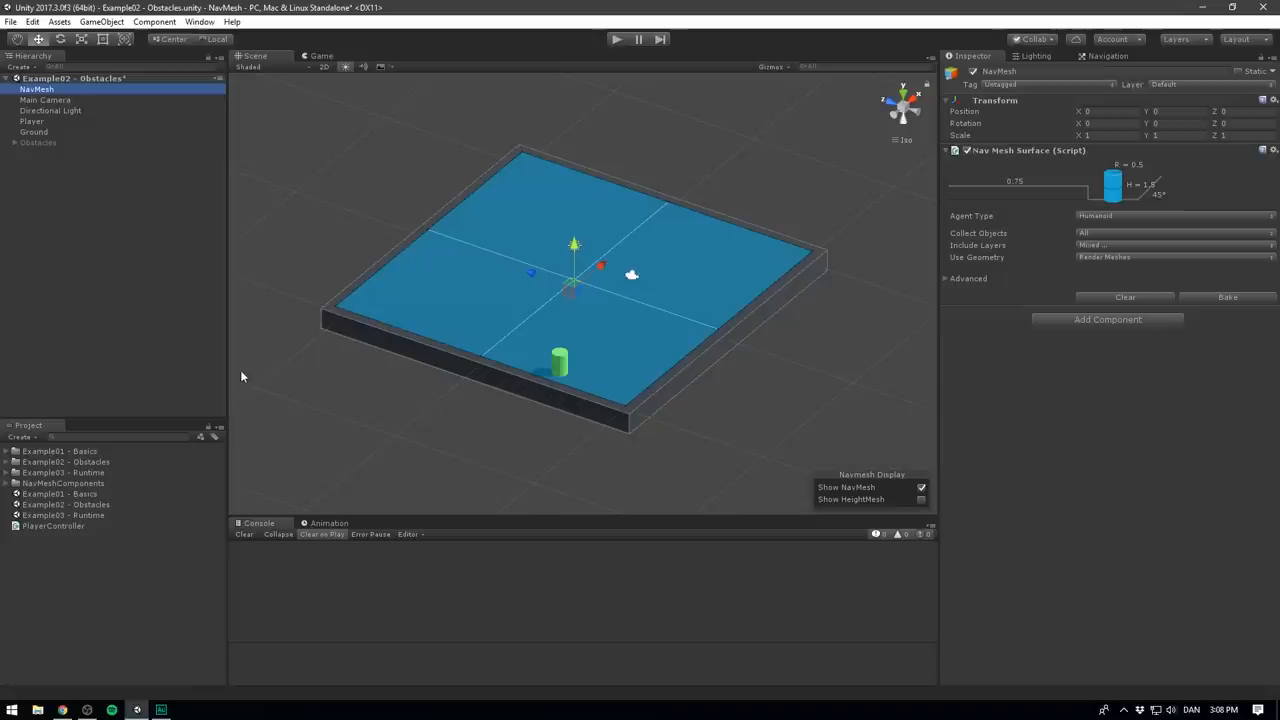
mouse_move(236, 240)
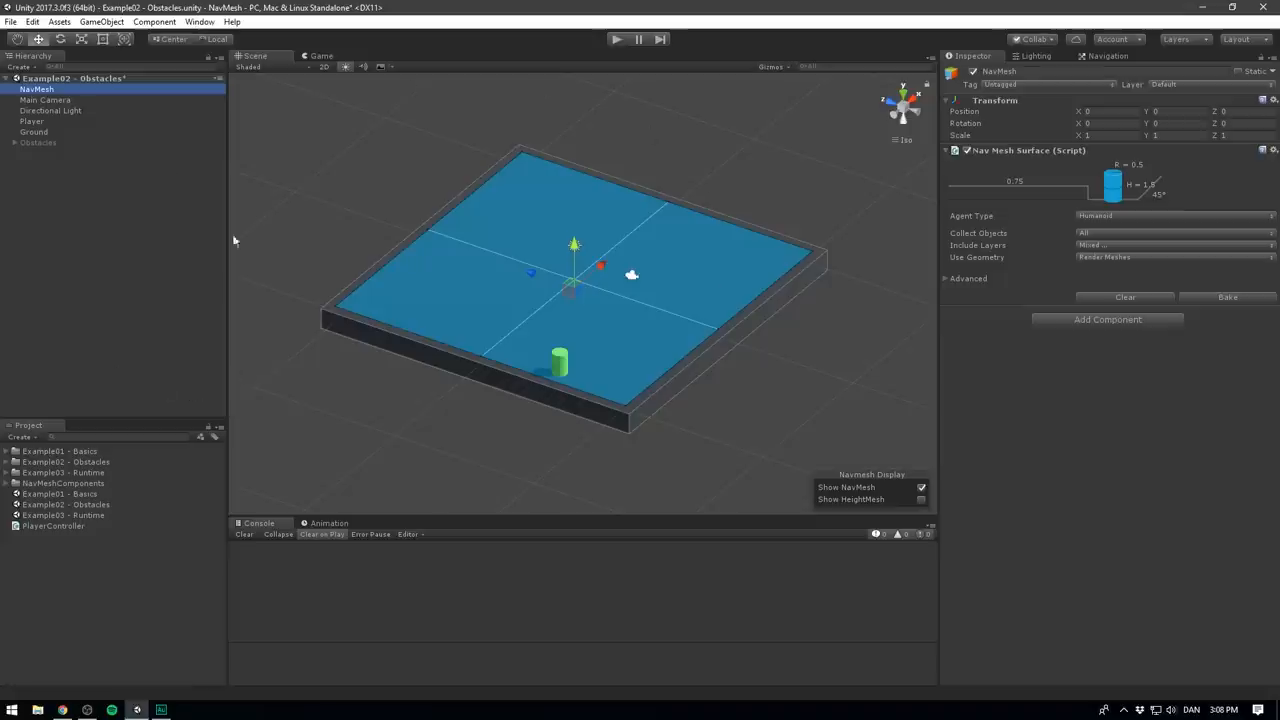
mouse_move(308, 284)
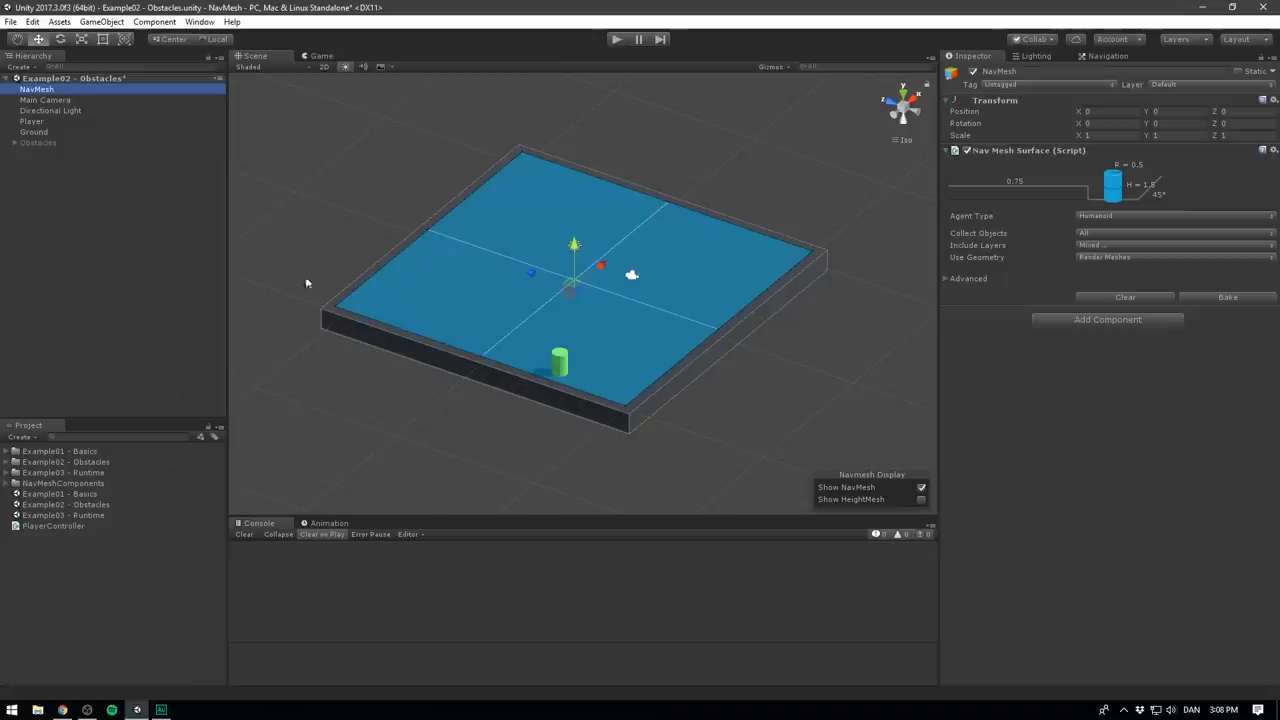
mouse_move(176, 480)
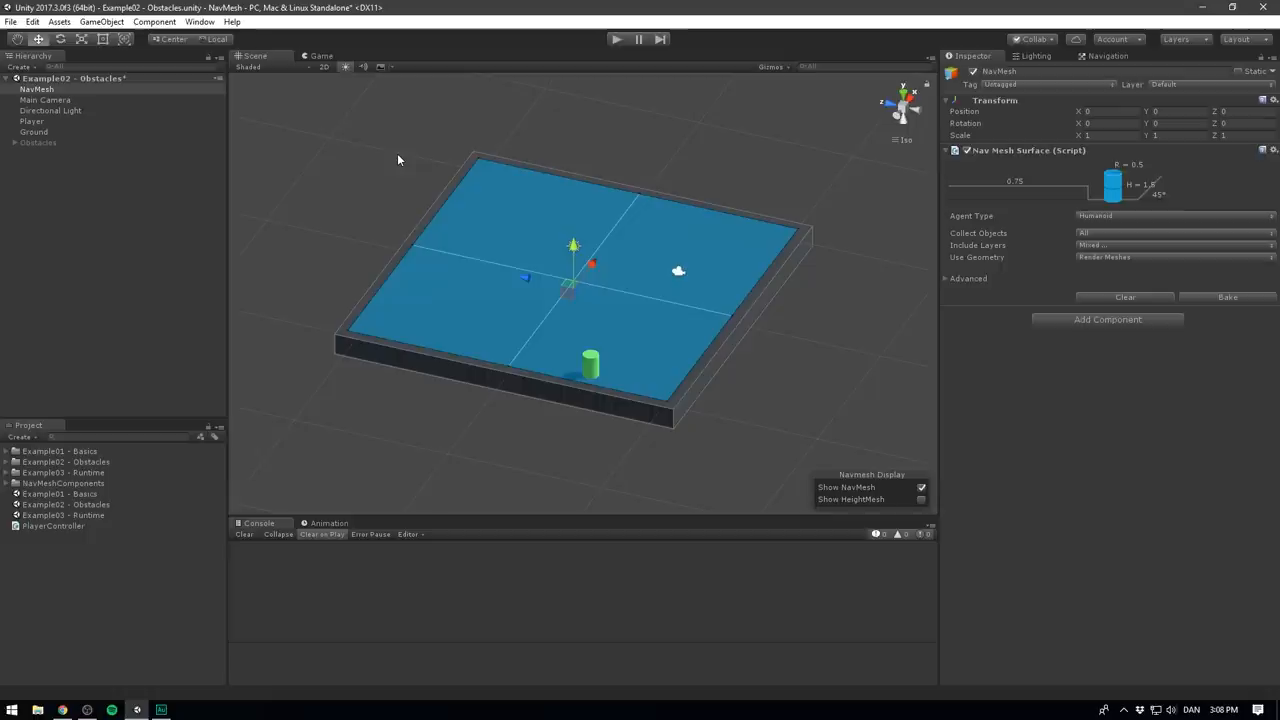
mouse_move(392, 148)
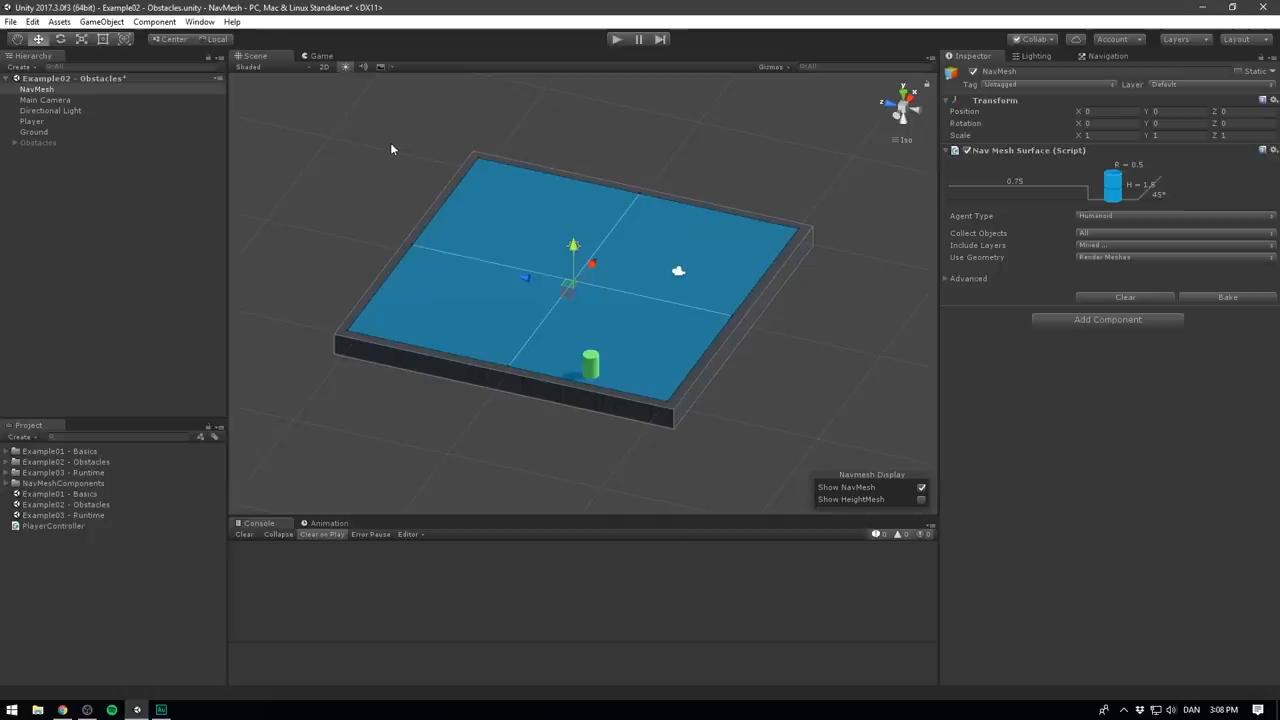
Create an empty child under NavMesh and give it a NavMeshModifierVolume component
right_click(36, 88)
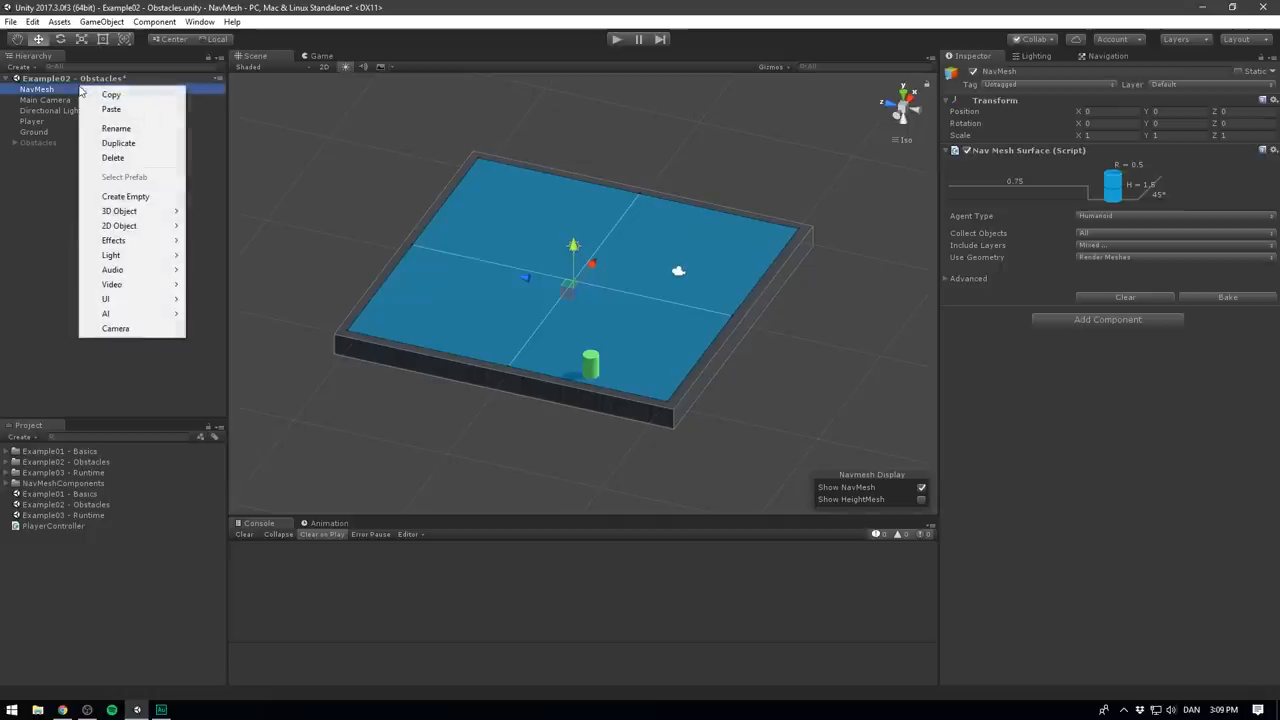
click(124, 196)
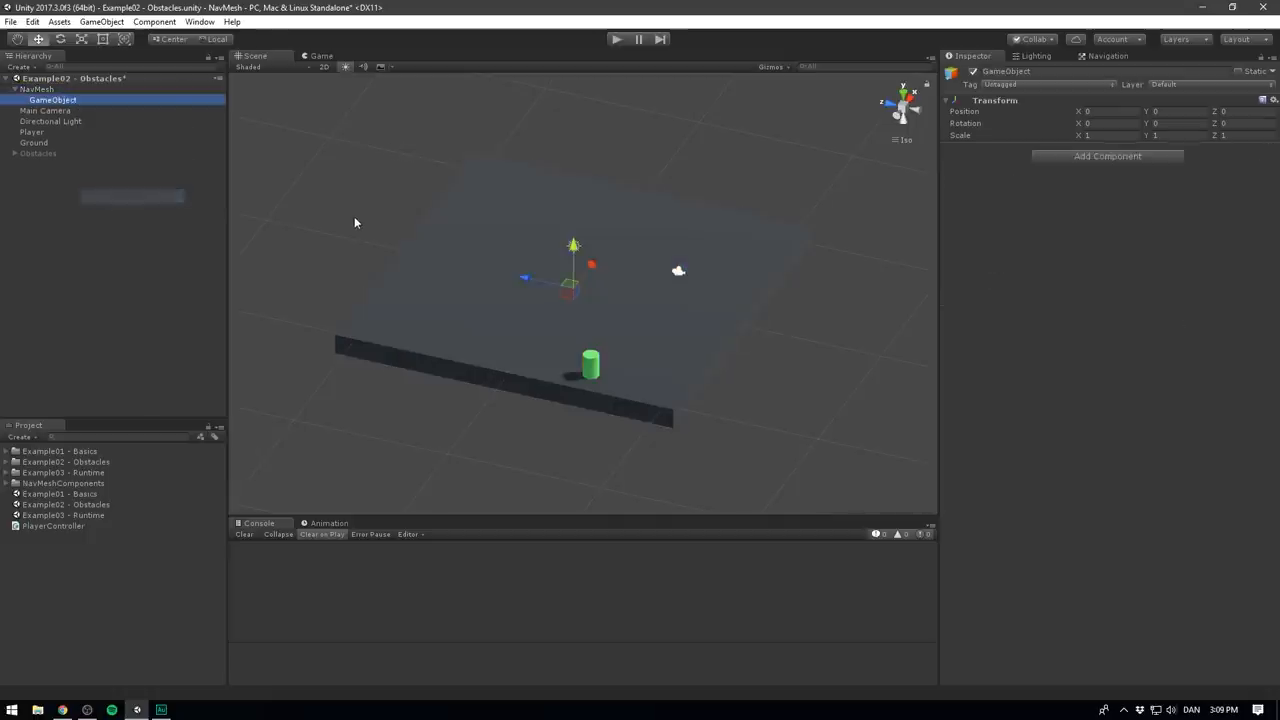
click(1108, 156)
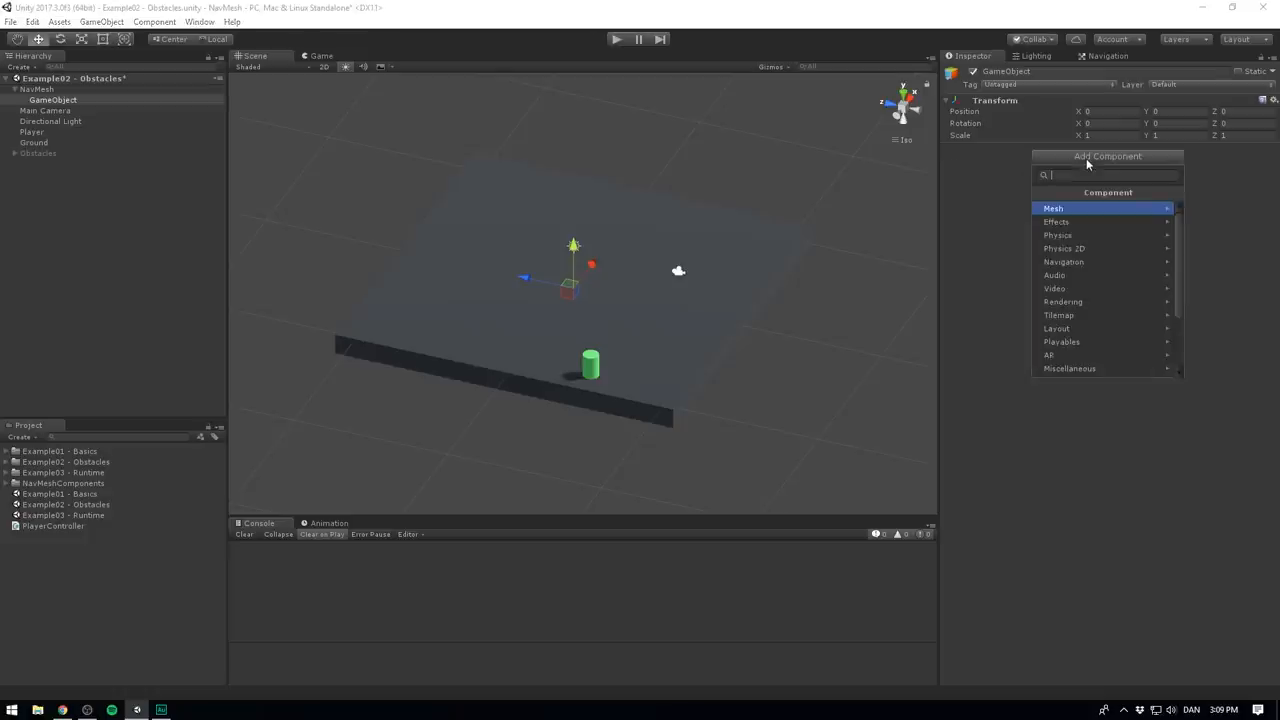
text(navmeshmodi)
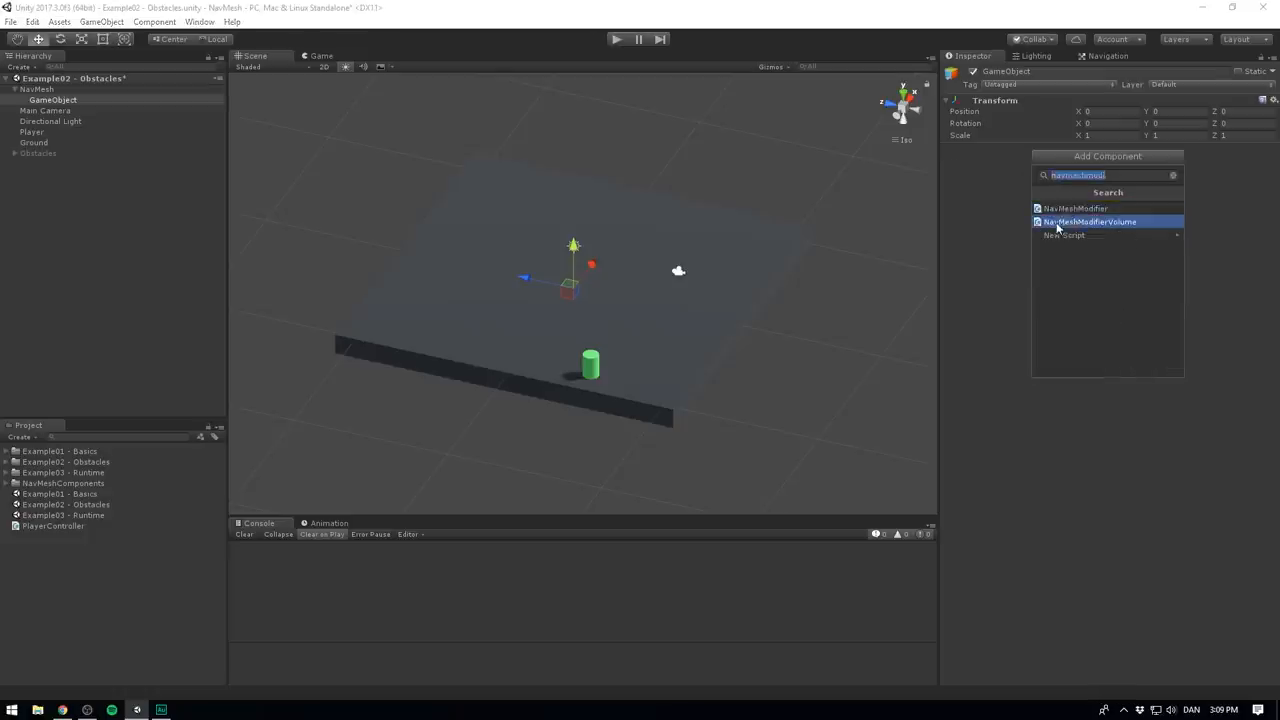
click(1088, 220)
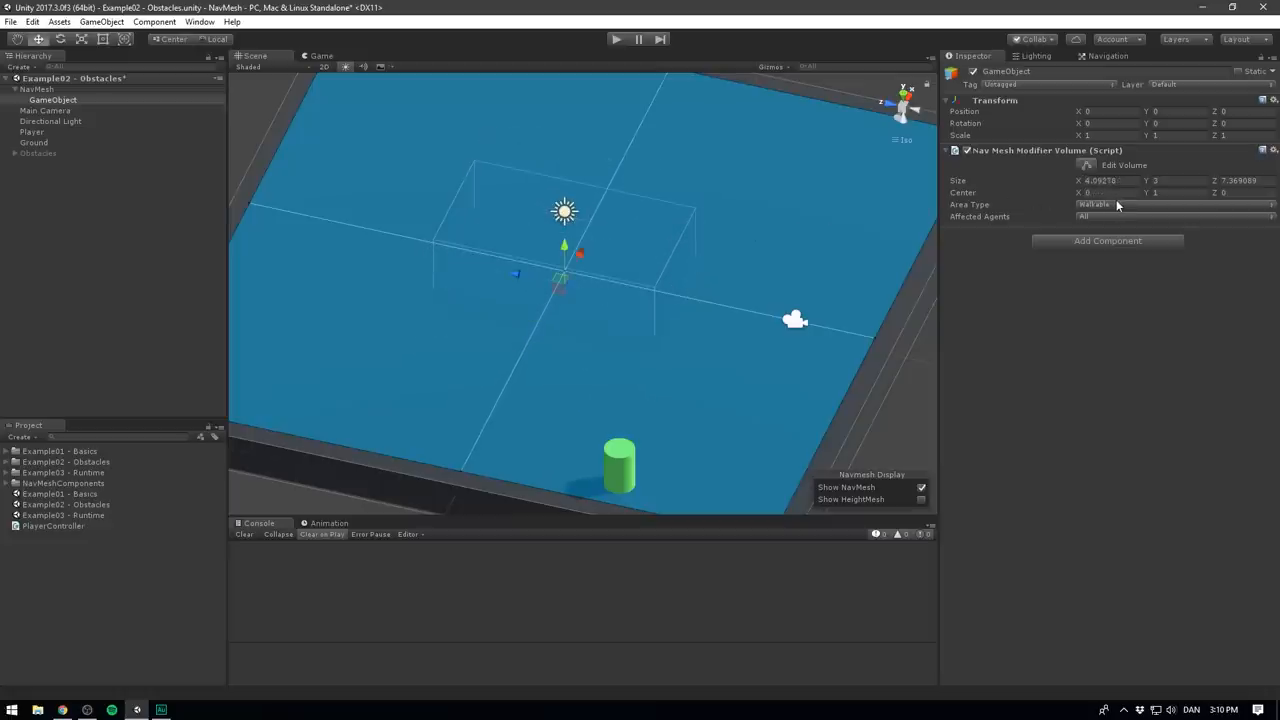
Set the volume's Area Type to Not Walkable and rebake, cutting a centre hole
click(1170, 204)
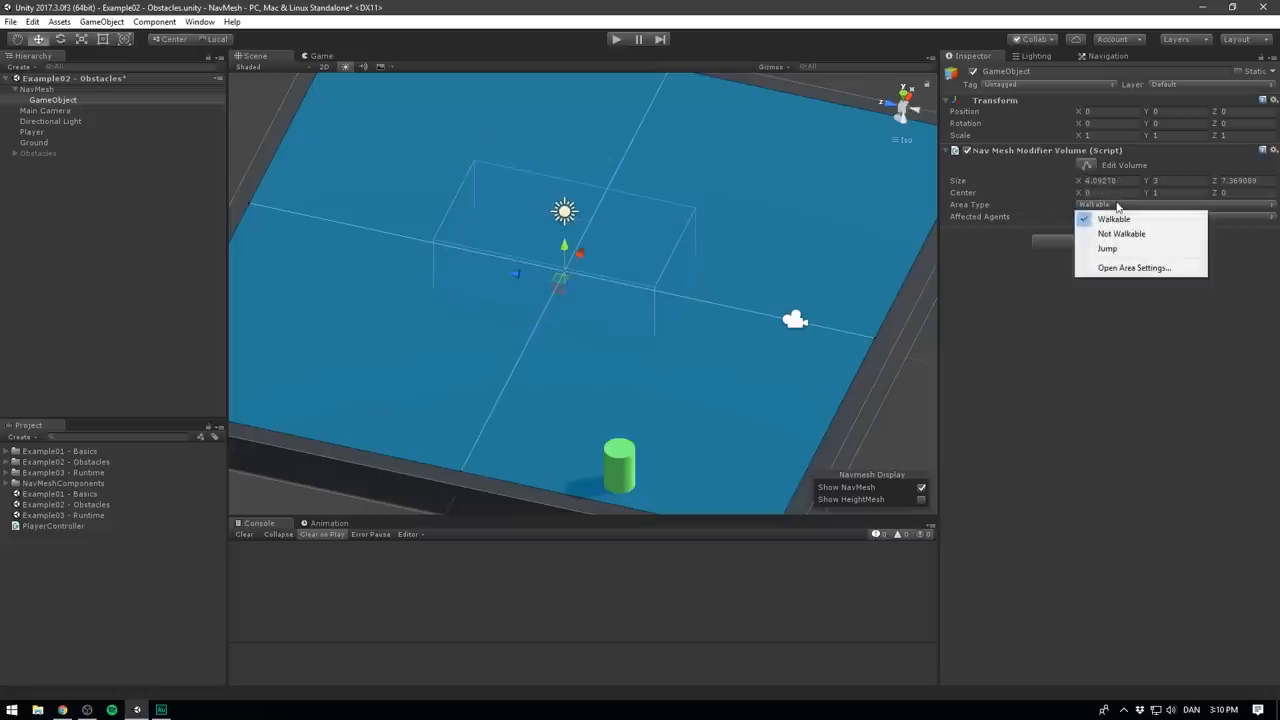
click(1120, 232)
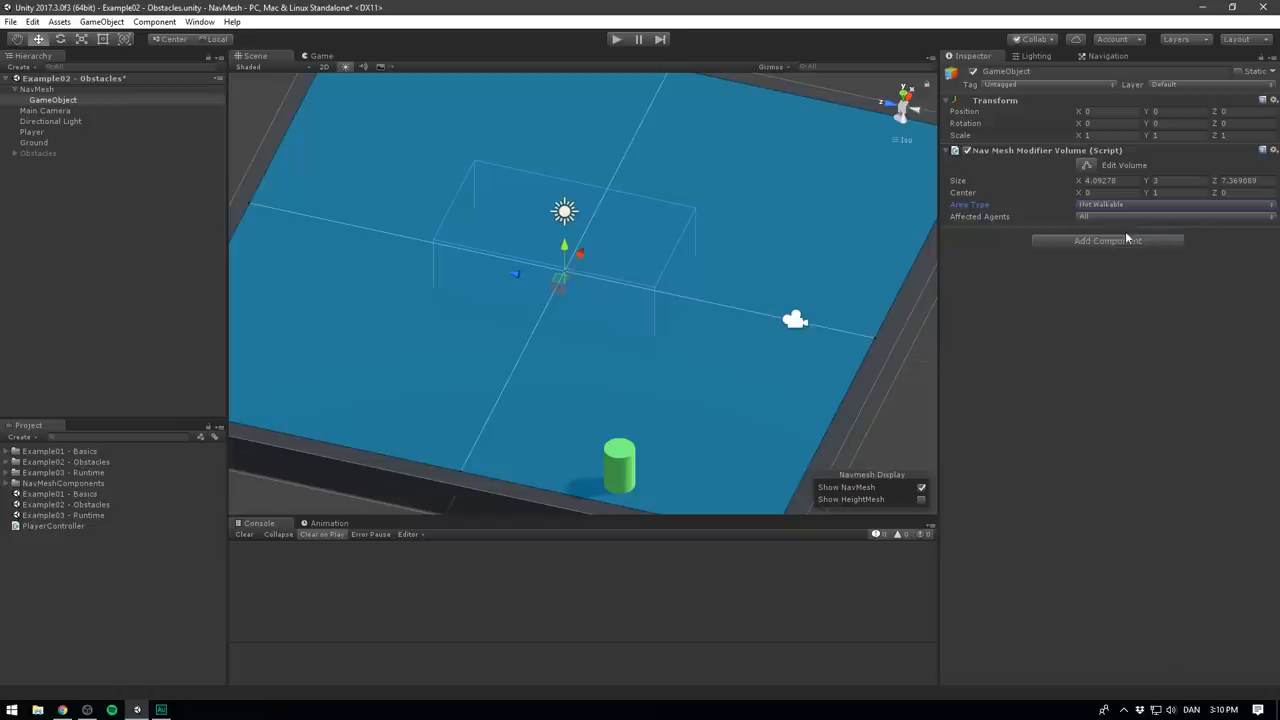
click(36, 88)
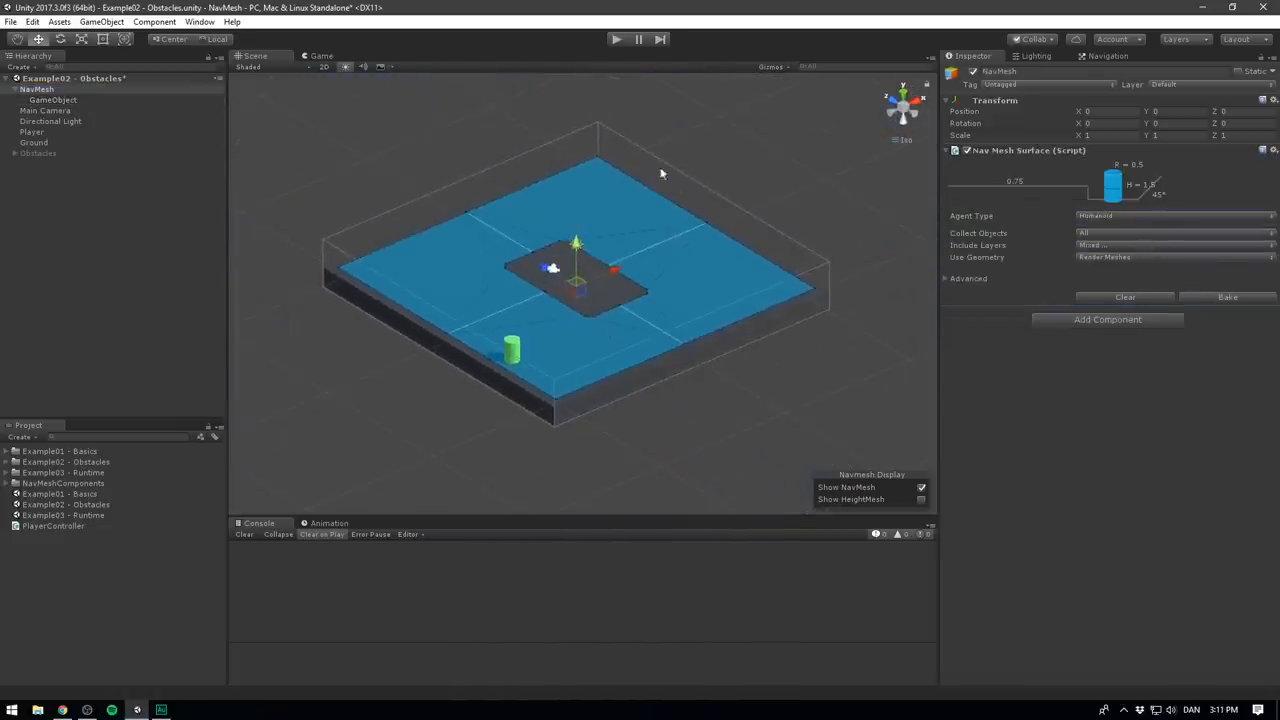
click(52, 100)
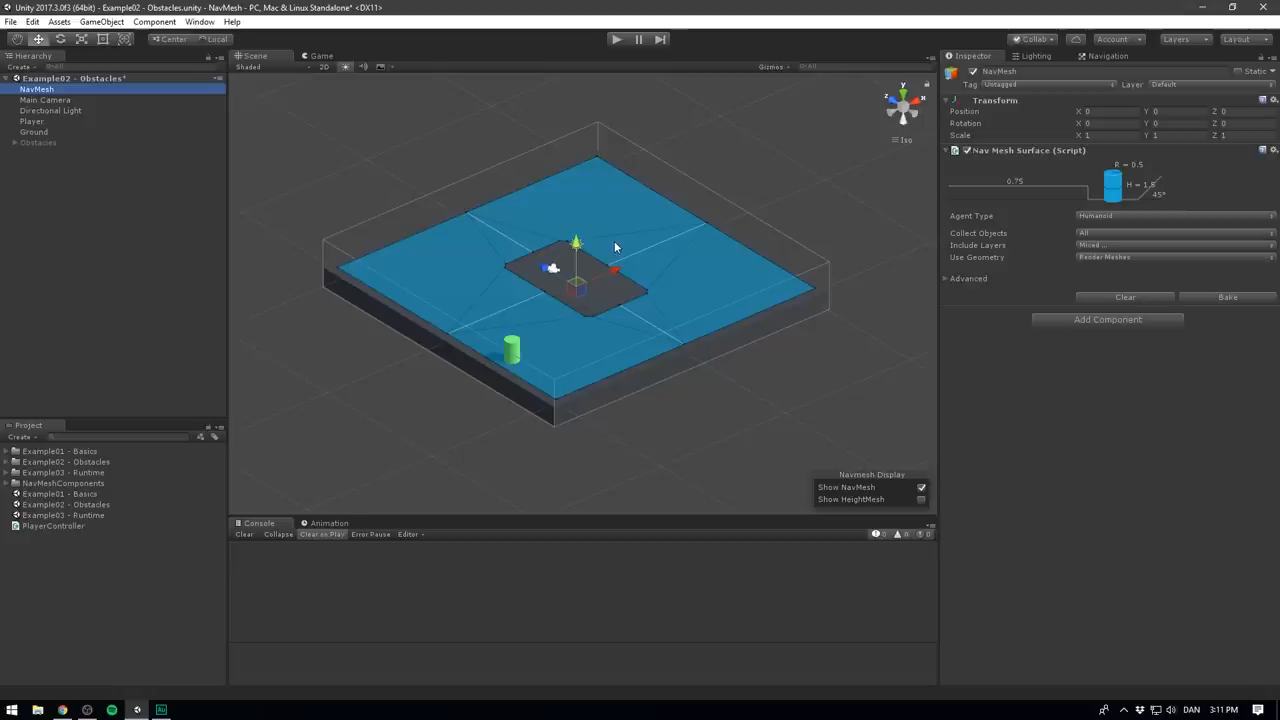
mouse_move(738, 260)
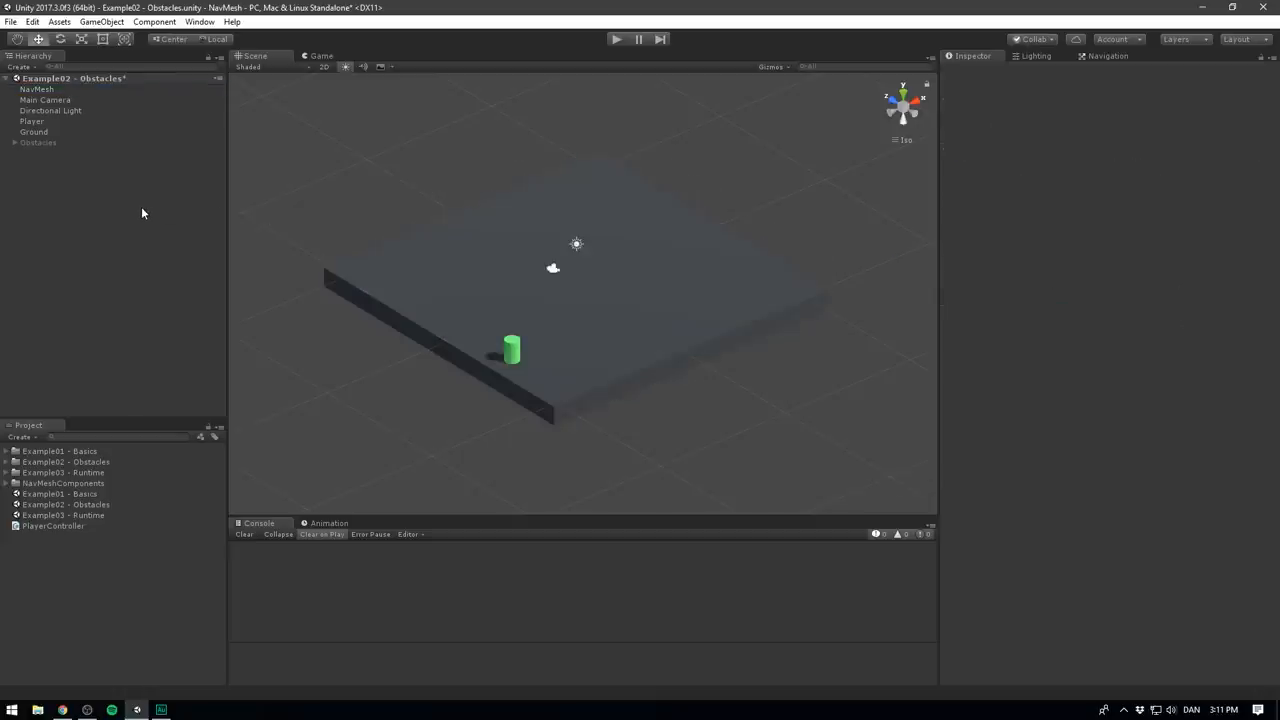
Create a new cube, rename it Obstacle and search for obstacle components
right_click(144, 212)
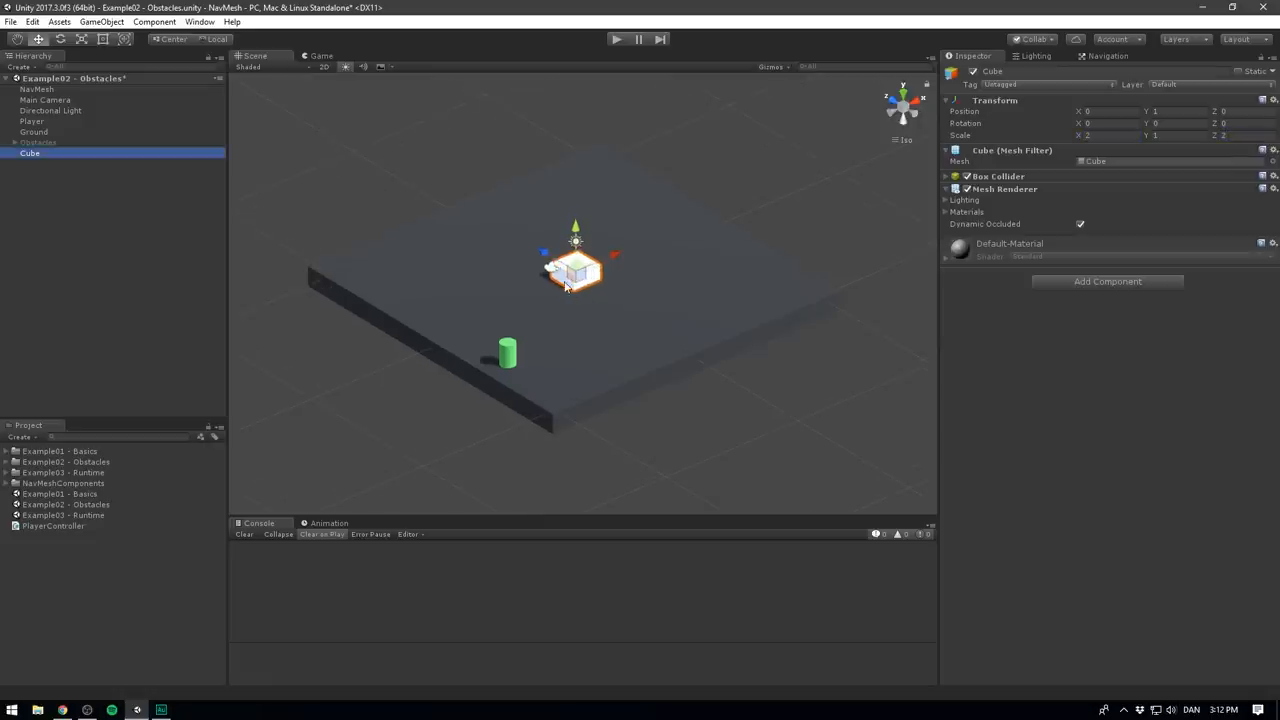
click(16, 460)
text(Obstacl)
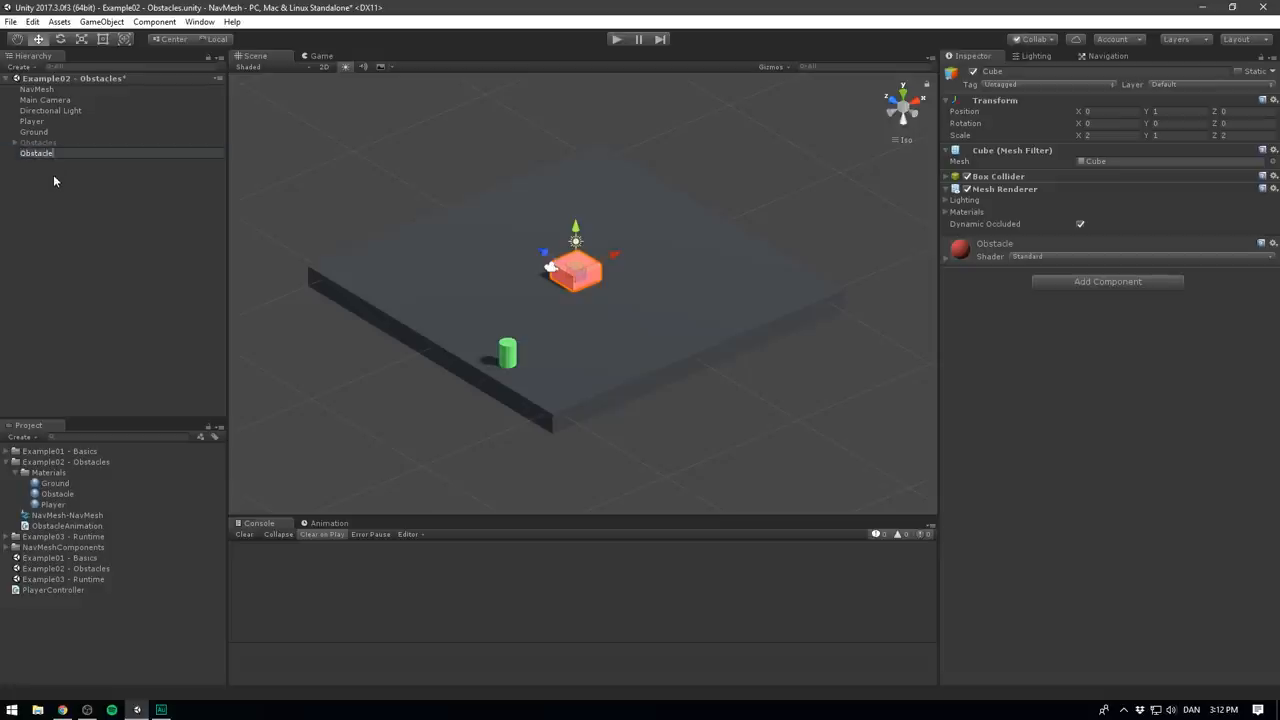
click(36, 152)
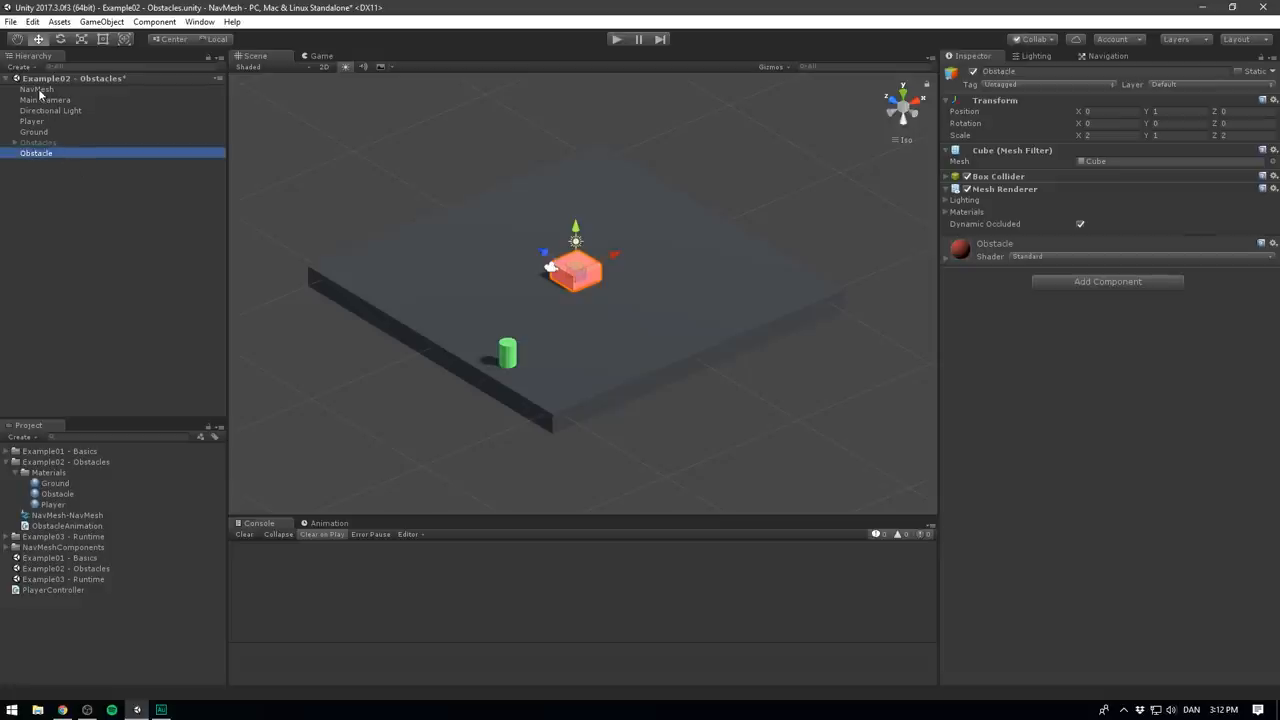
click(36, 88)
text(obstacle)
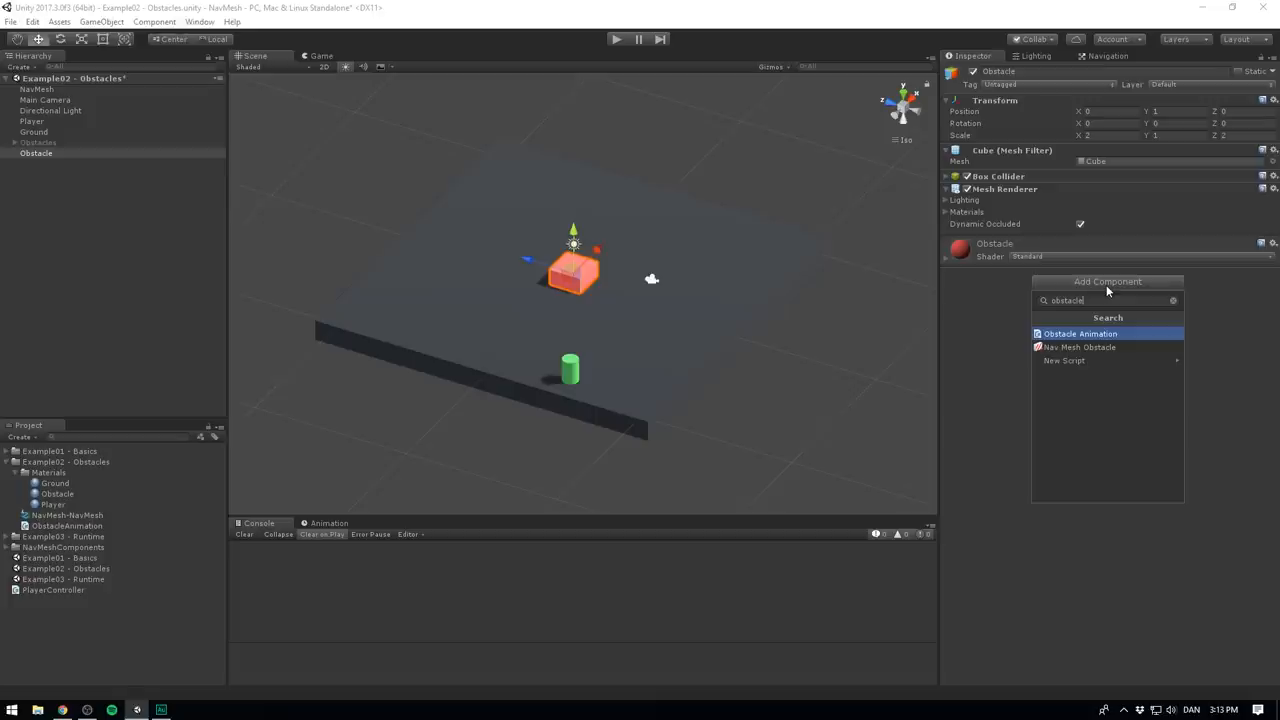
Add a Nav Mesh Obstacle with Box shape and adjust its size values
click(1080, 348)
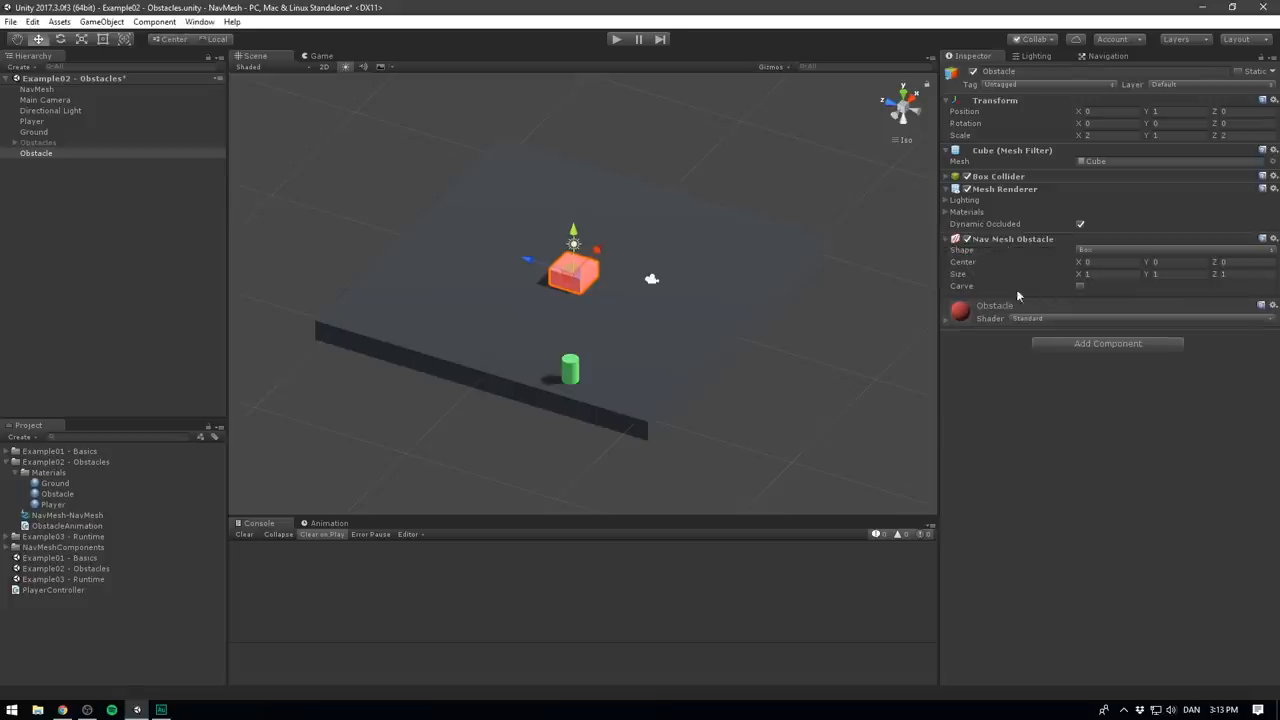
mouse_move(1110, 250)
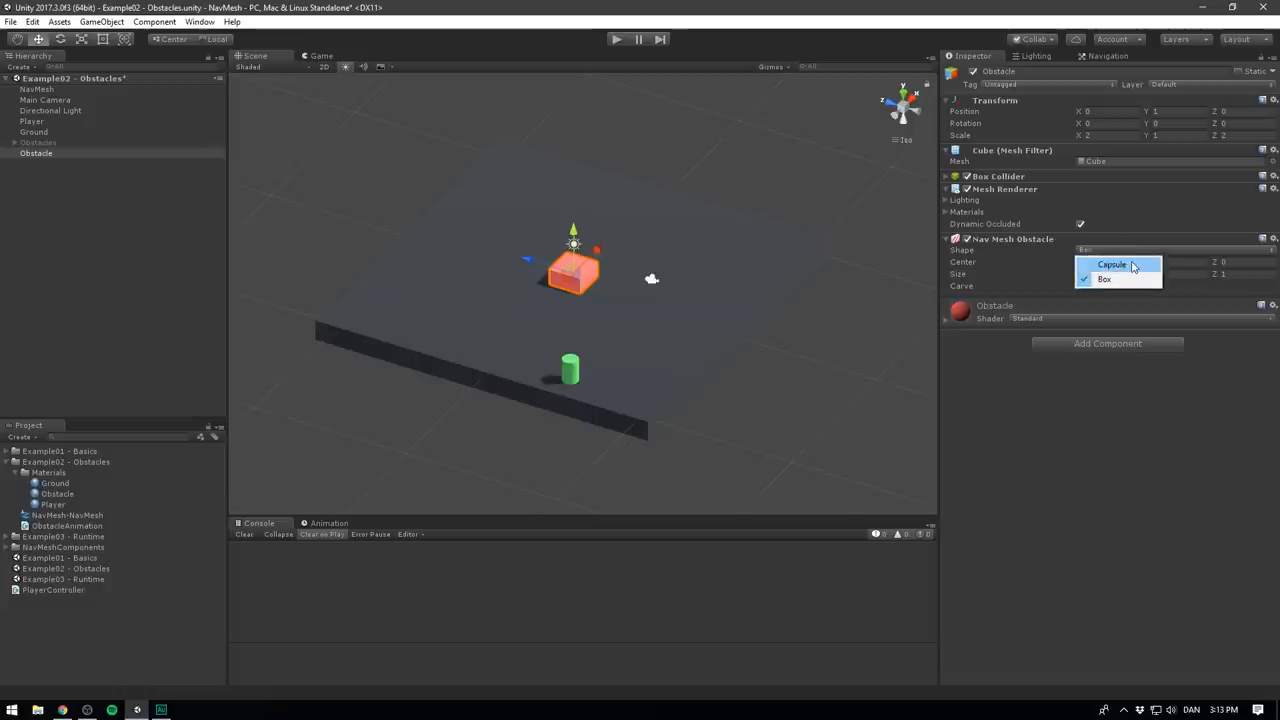
click(1104, 280)
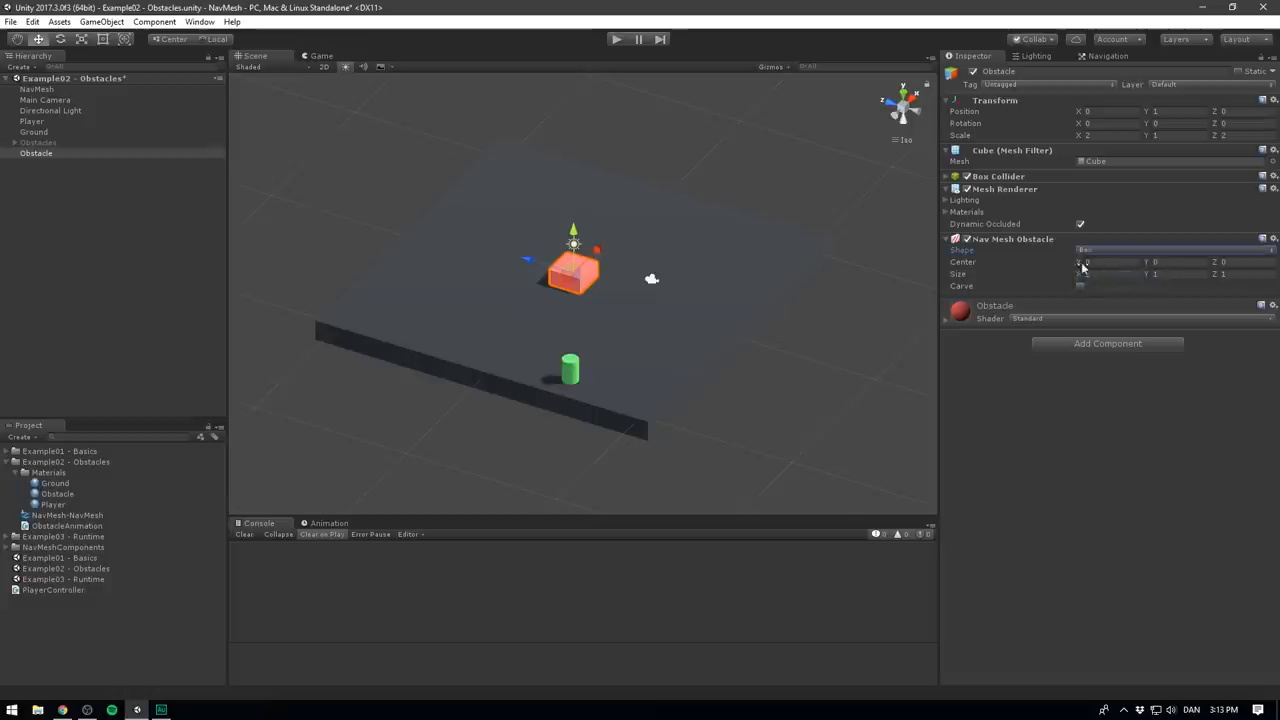
drag(1084, 260, 1064, 260)
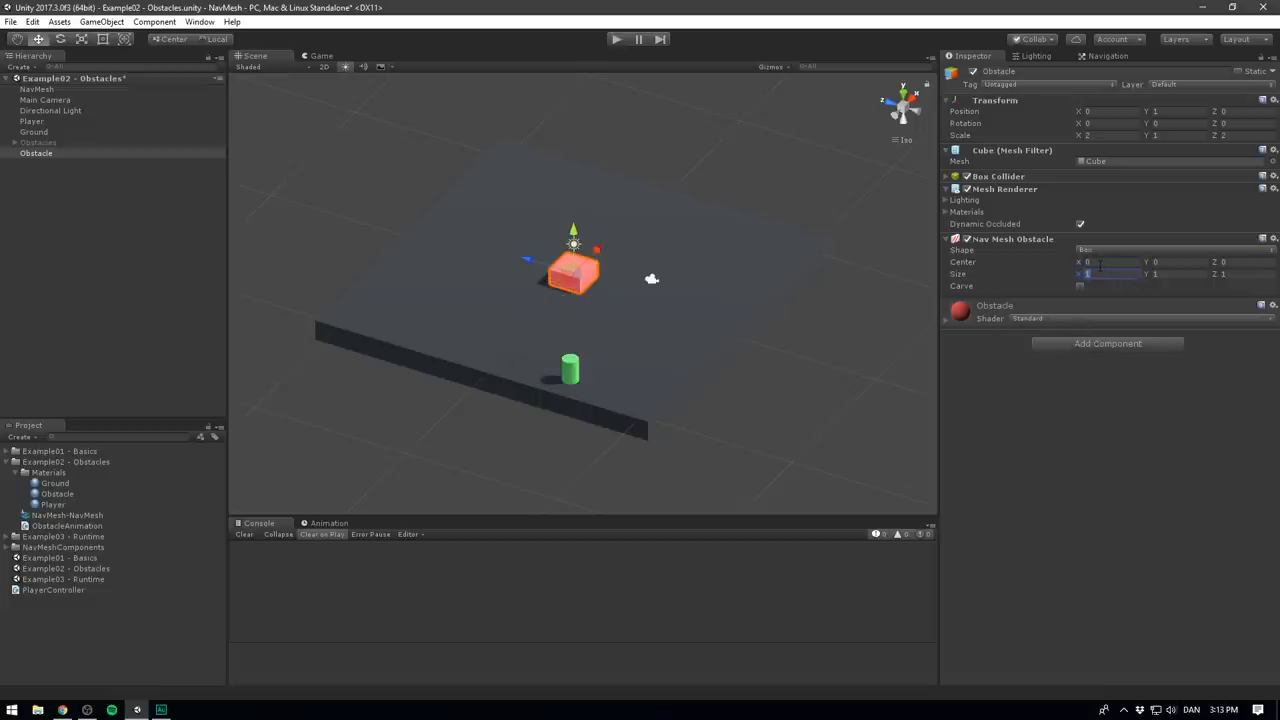
click(36, 88)
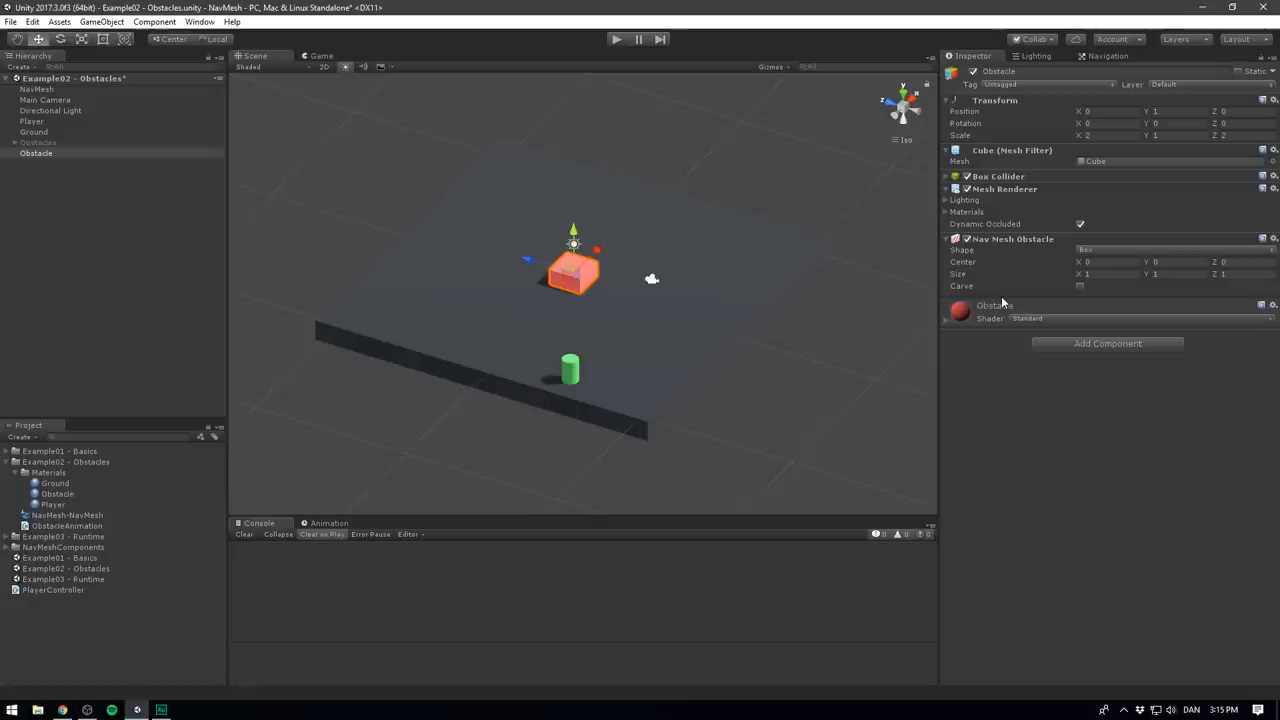
mouse_move(1004, 302)
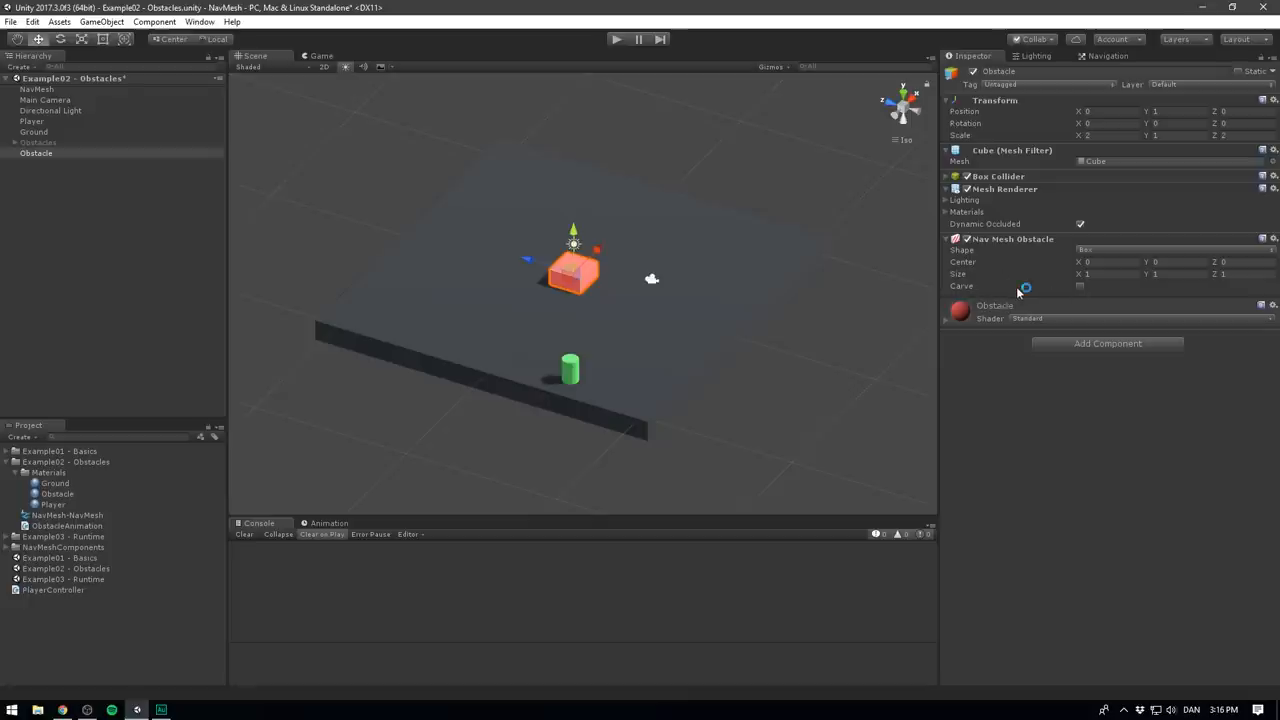
mouse_move(440, 182)
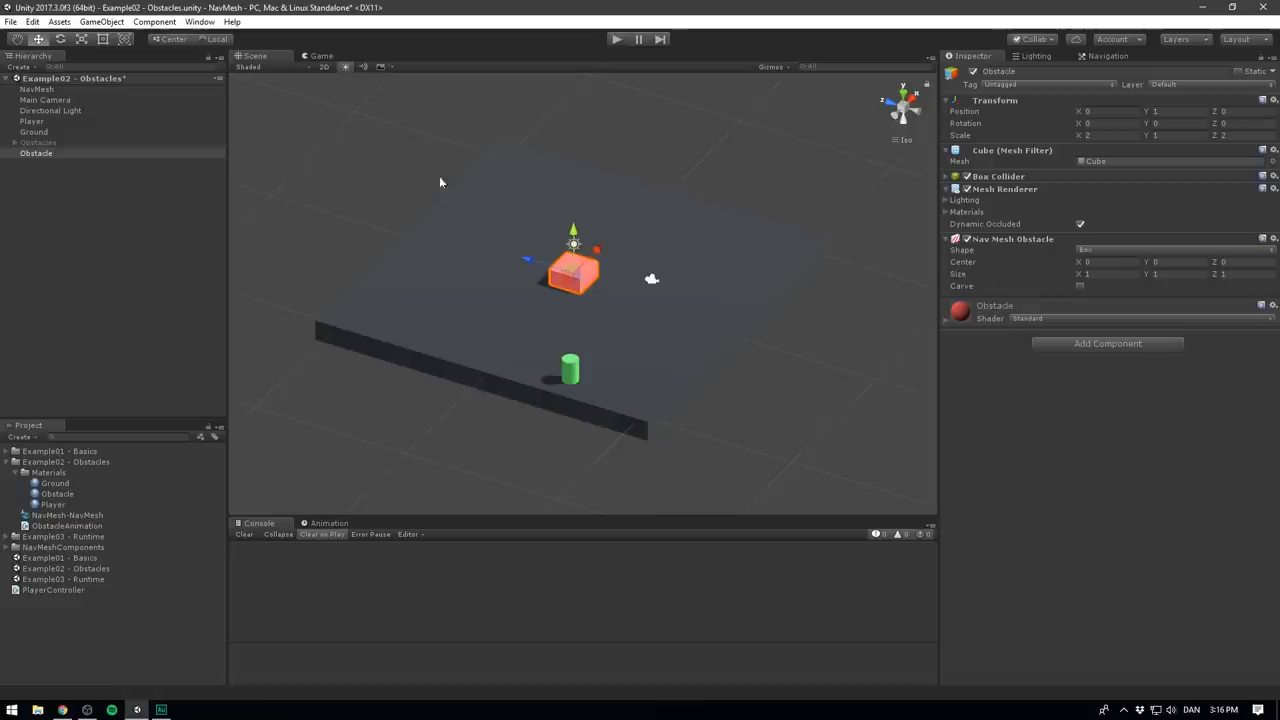
Select the Player to review its Nav Mesh Agent obstacle-avoidance settings
click(32, 122)
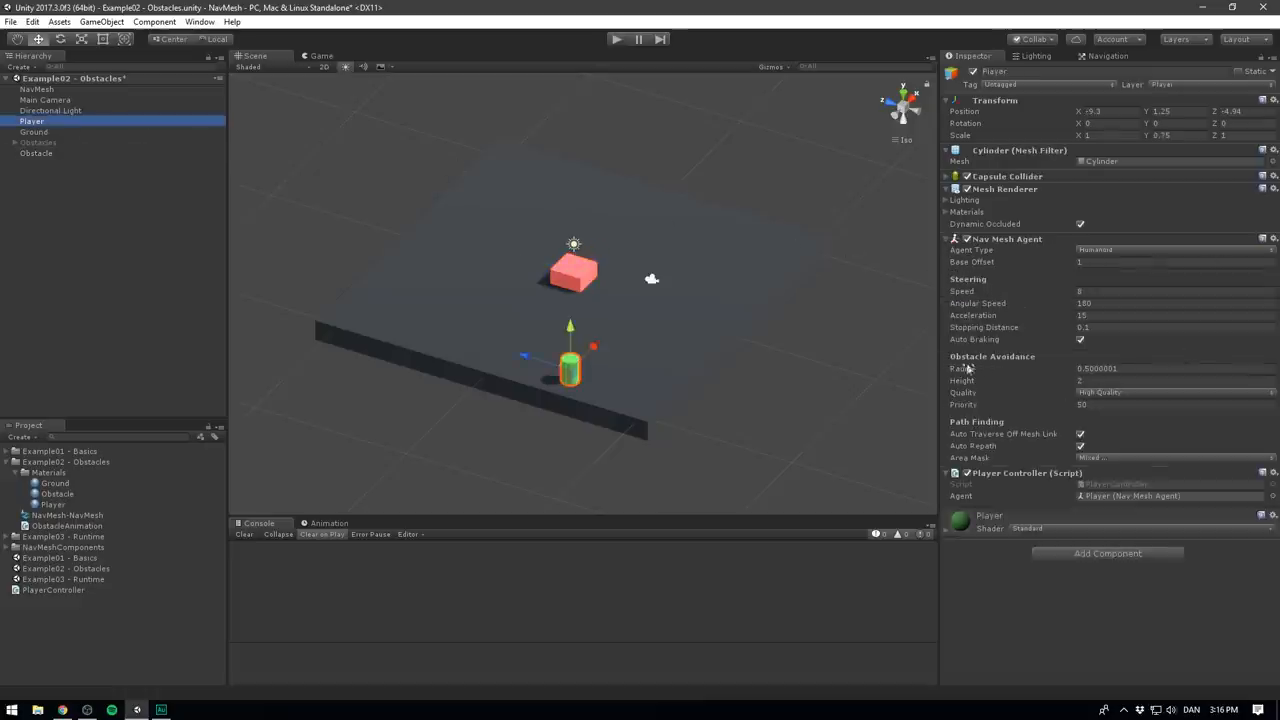
click(36, 152)
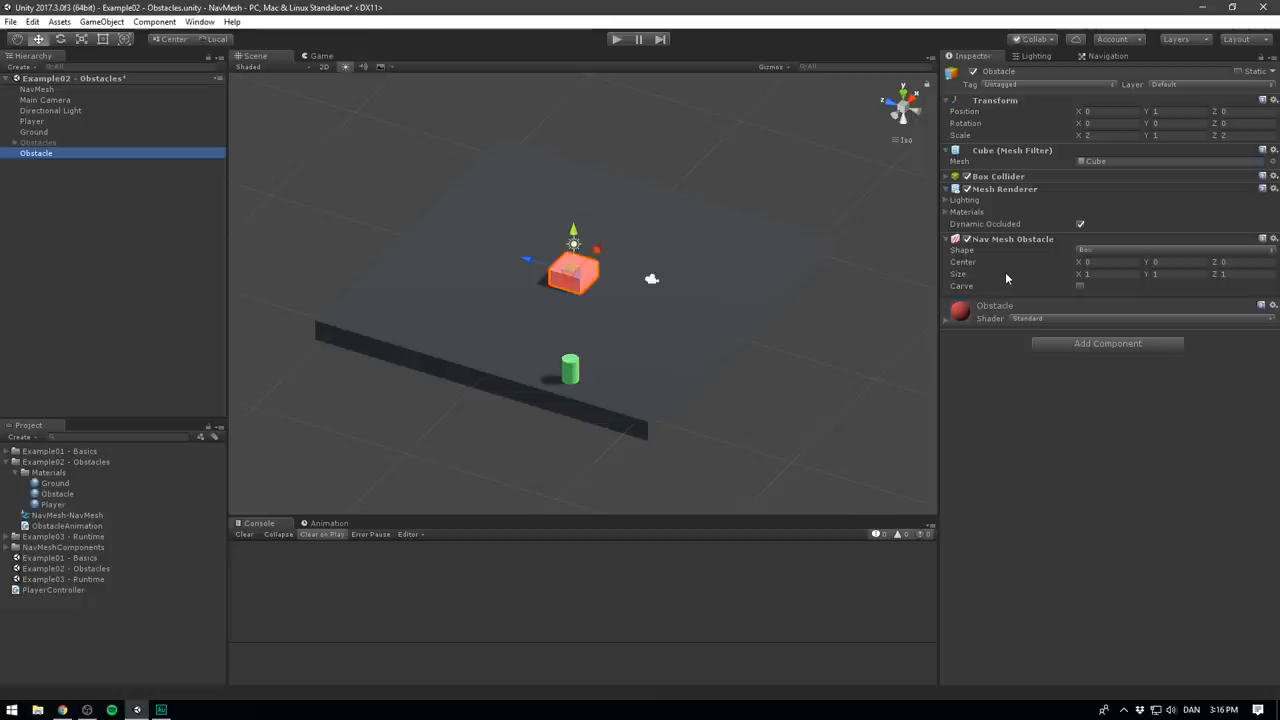
mouse_move(1038, 290)
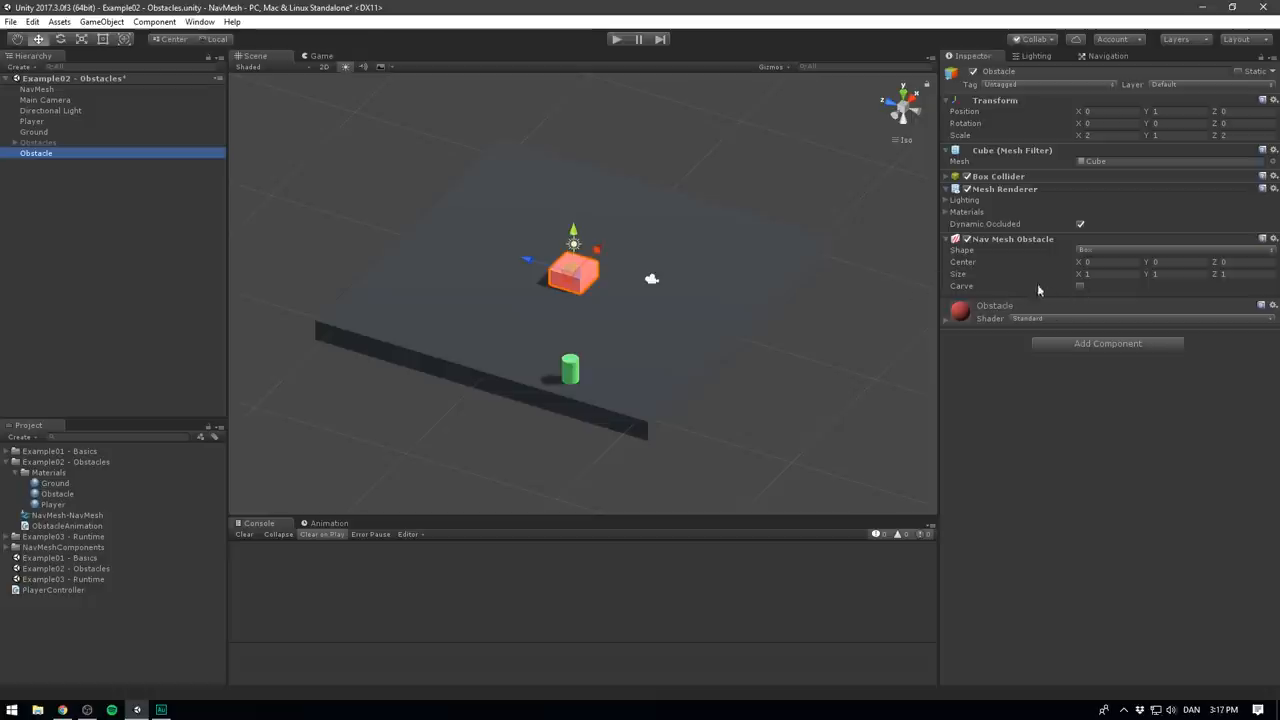
Enable Carve on the Obstacle's Nav Mesh Obstacle component
click(1080, 286)
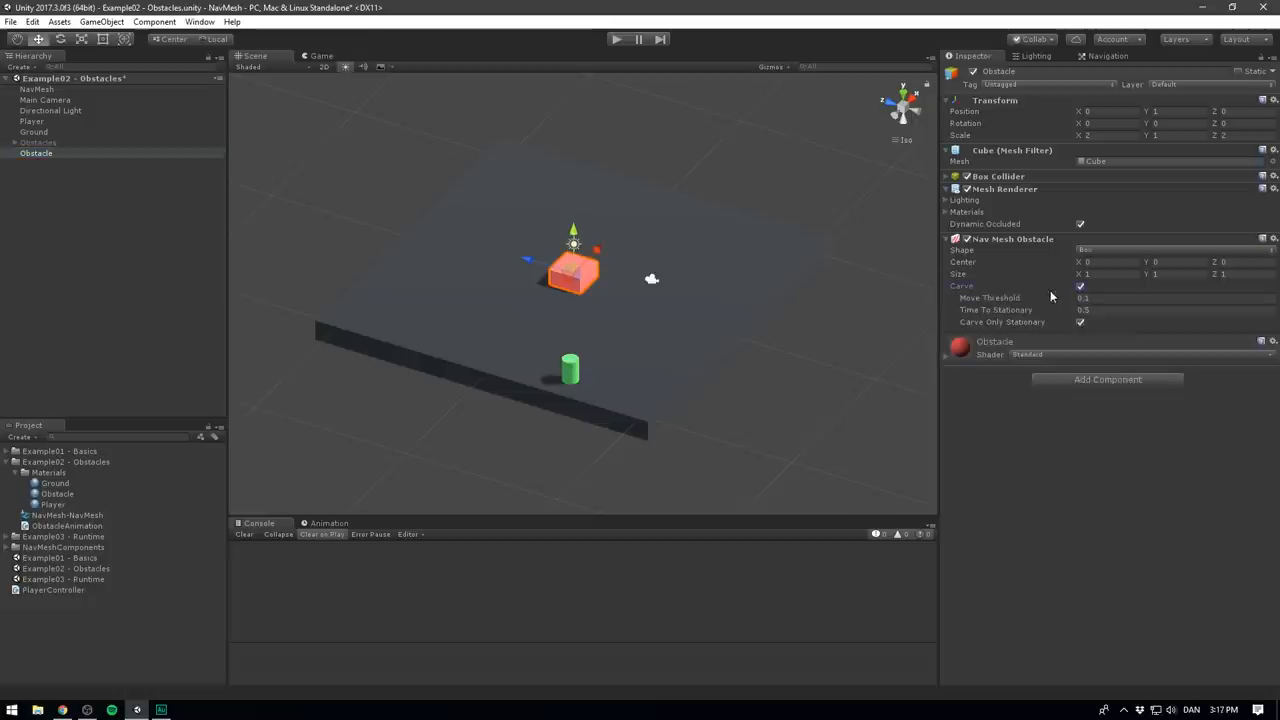
click(36, 88)
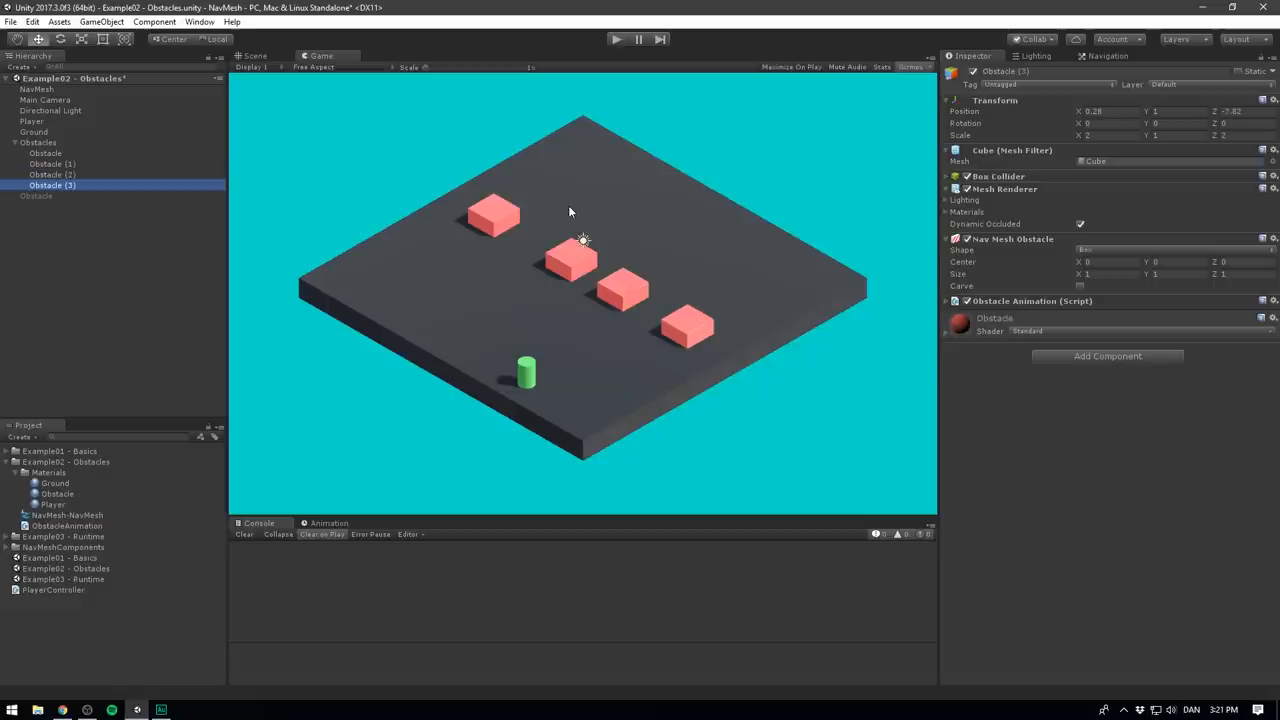
Enter Play mode and watch the four animated obstacles over the NavMesh overlay
click(52, 174)
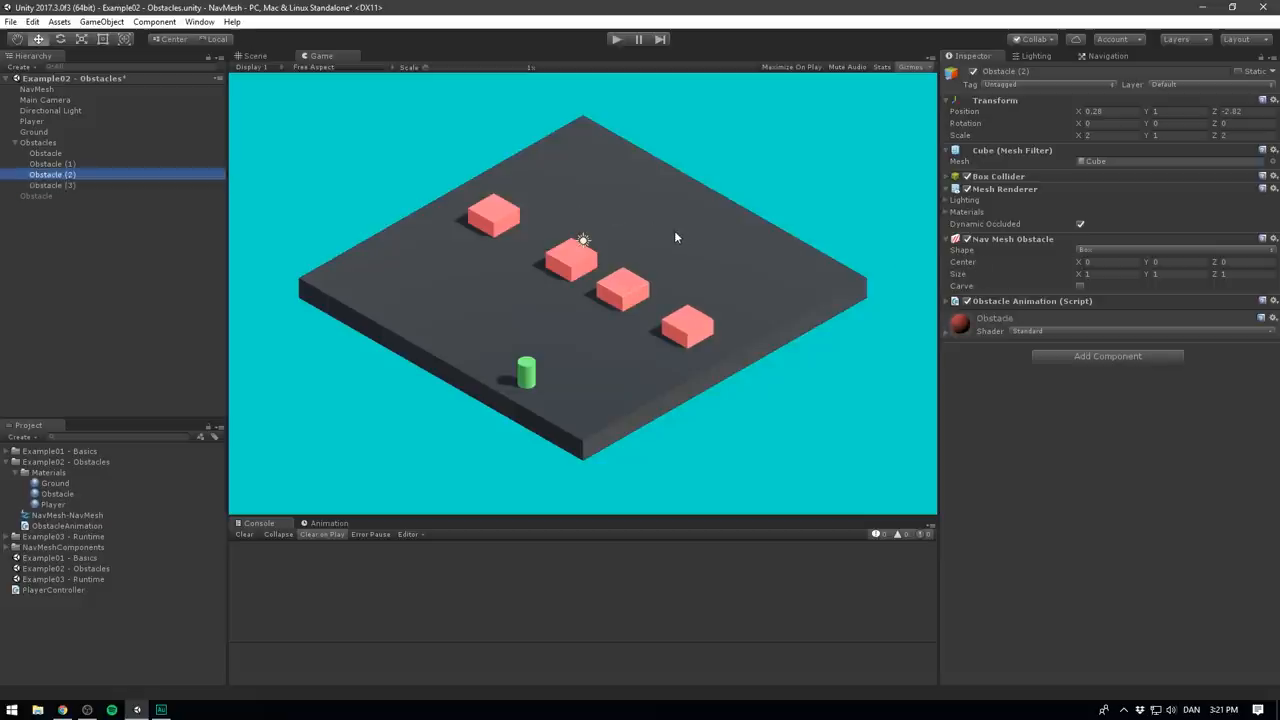
click(44, 152)
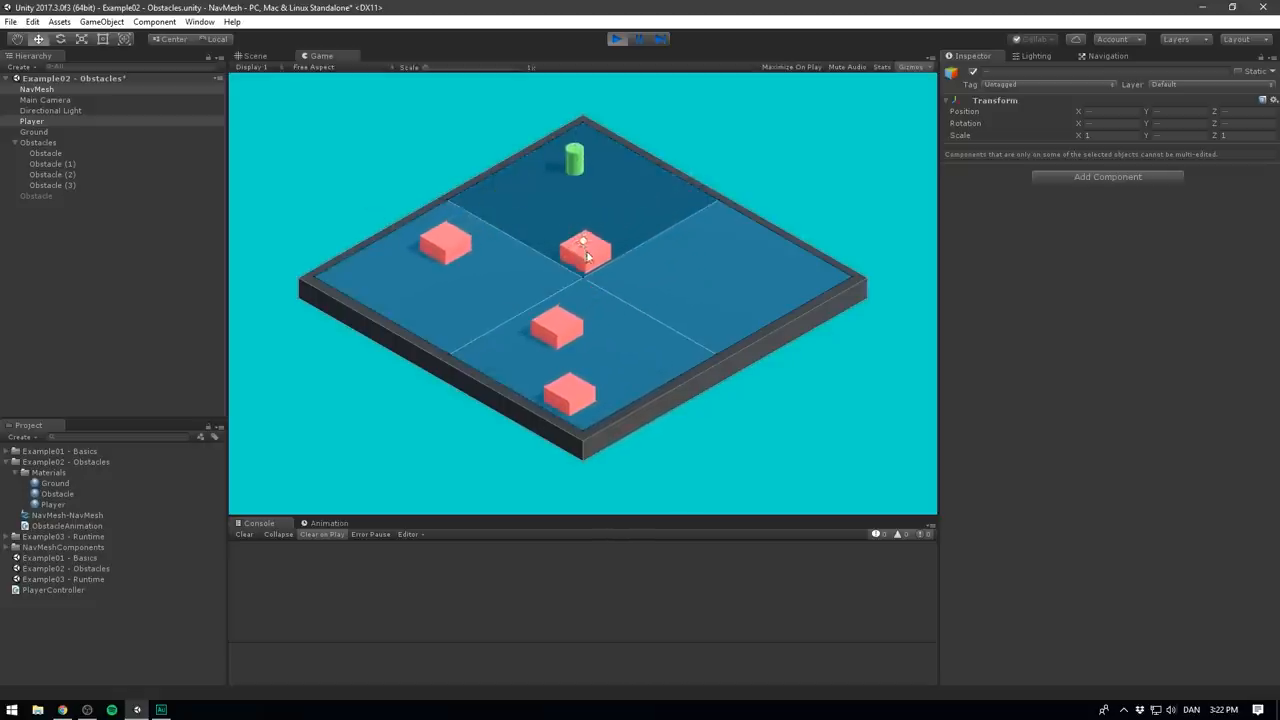
click(636, 40)
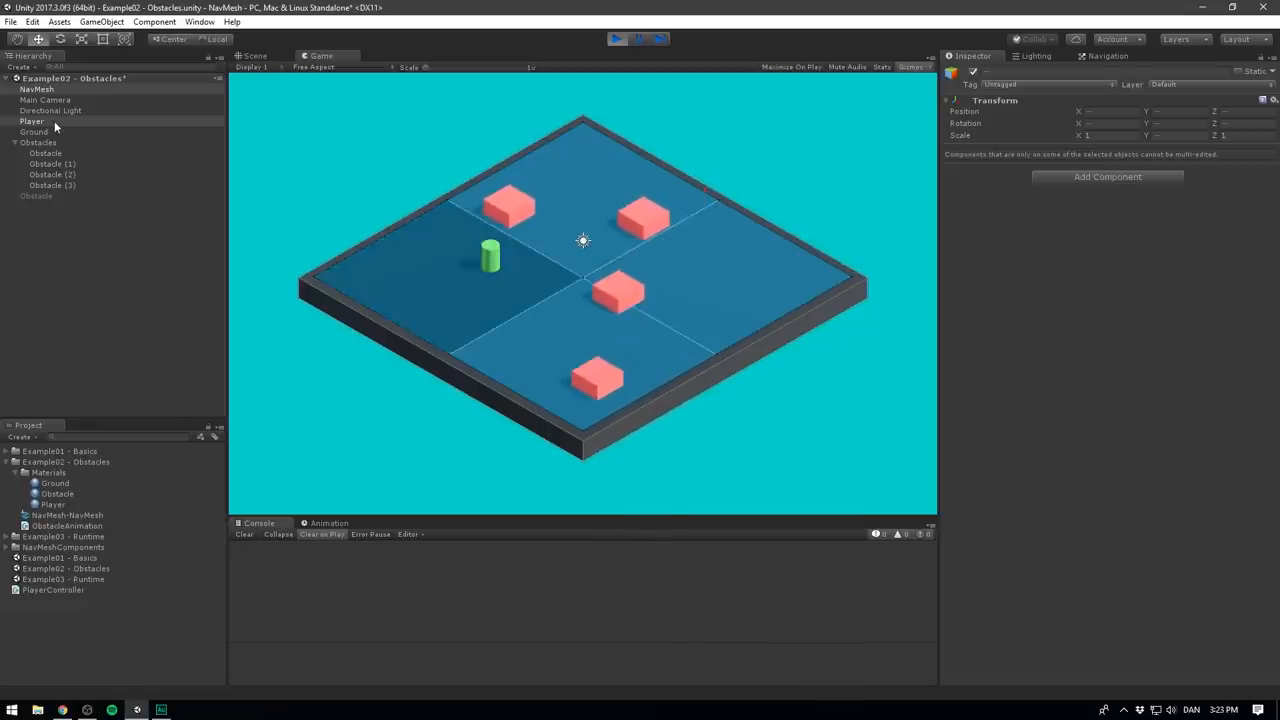
Inspect the Player's agent during play, then stop Play mode to reset the obstacles
click(32, 122)
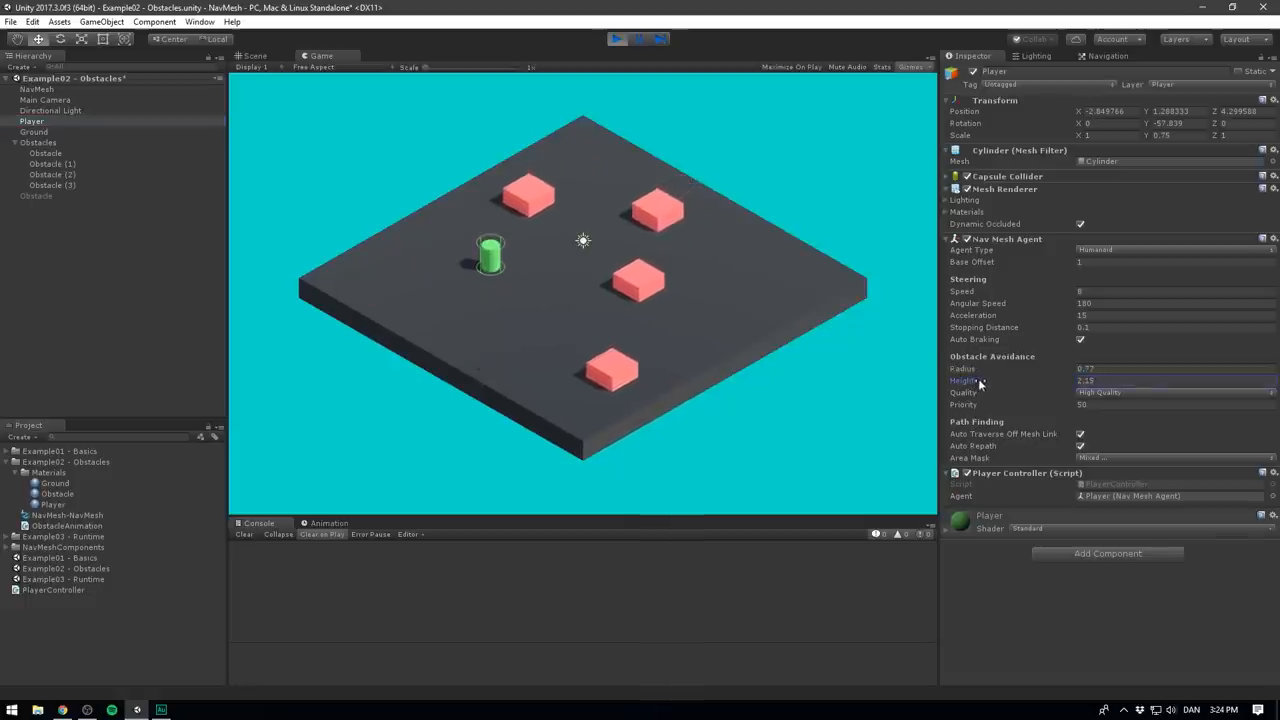
click(1170, 392)
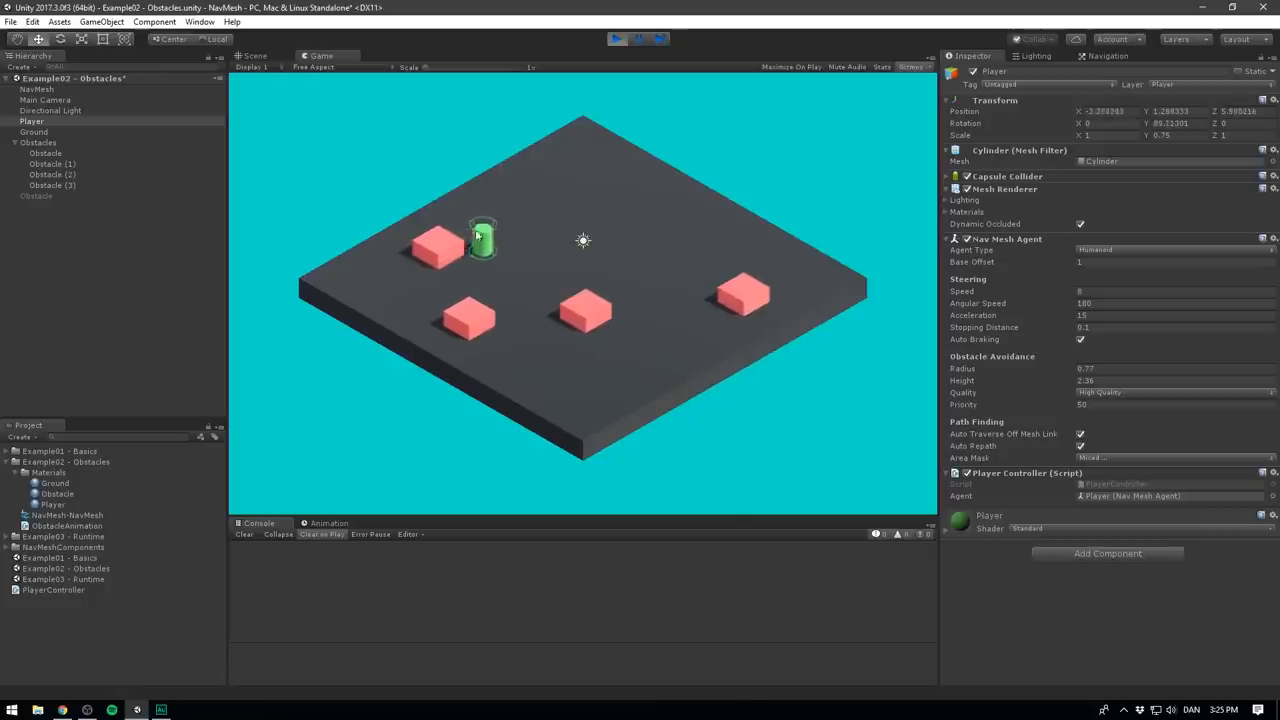
click(616, 38)
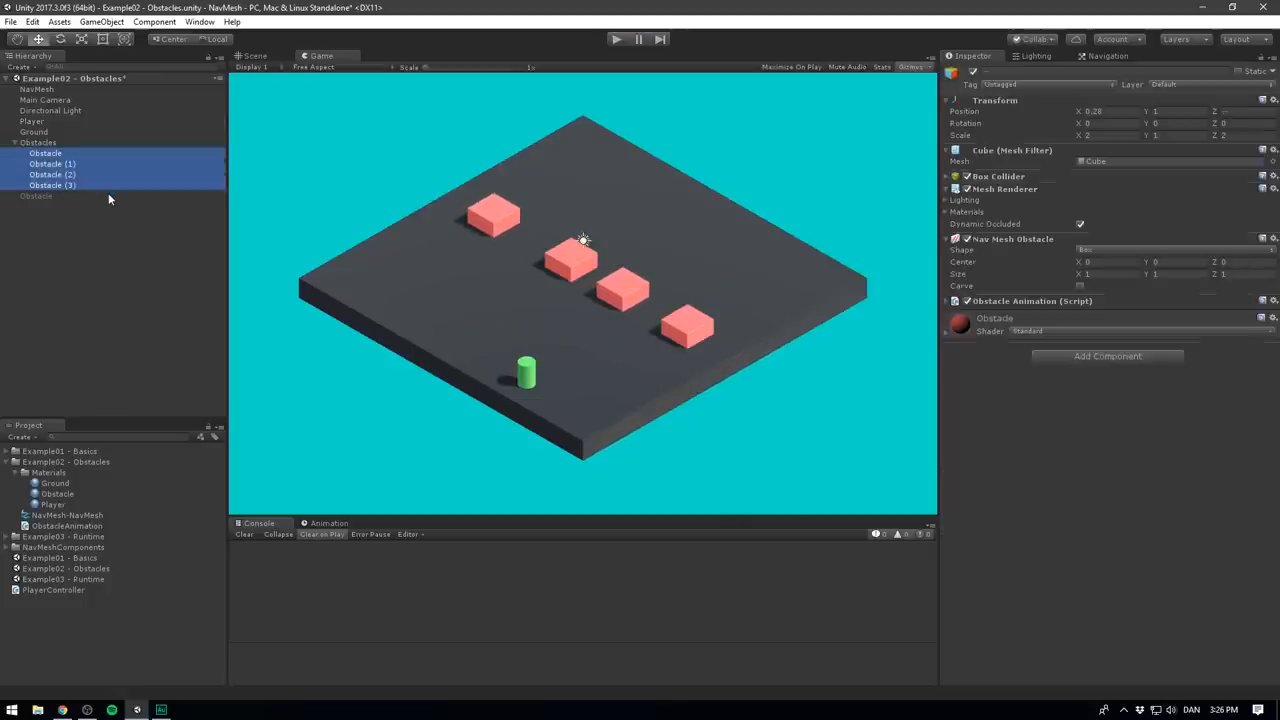
Enable Carve on the Nav Mesh Obstacle of the selected obstacle cubes
click(1080, 286)
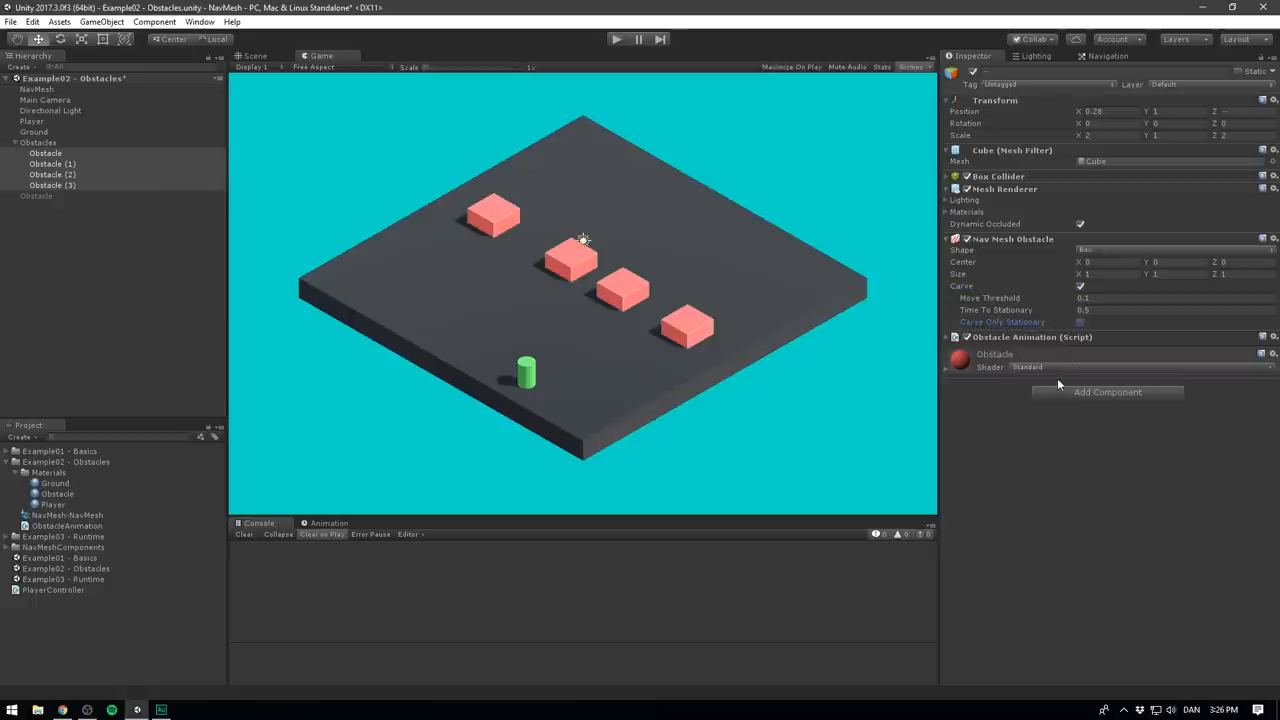
mouse_move(1050, 332)
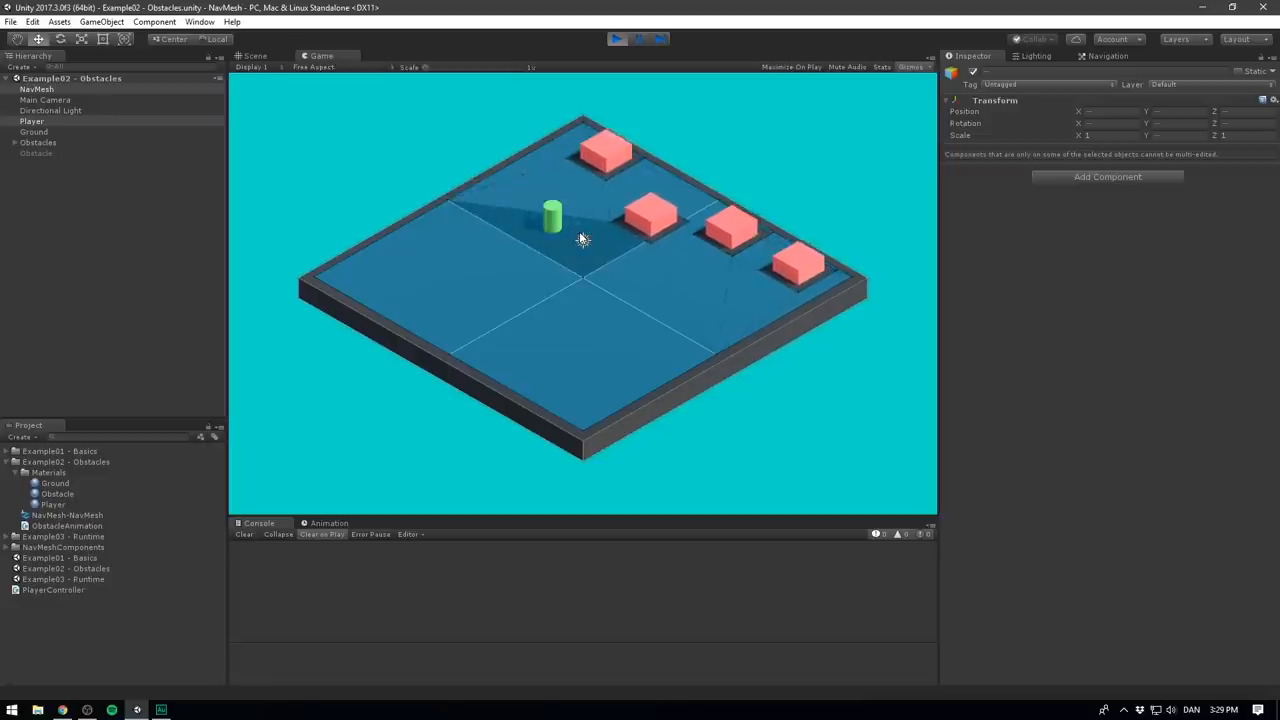
Load the Example03 - Runtime scene and inspect its NavMesh and LevelGenerator objects
click(616, 40)
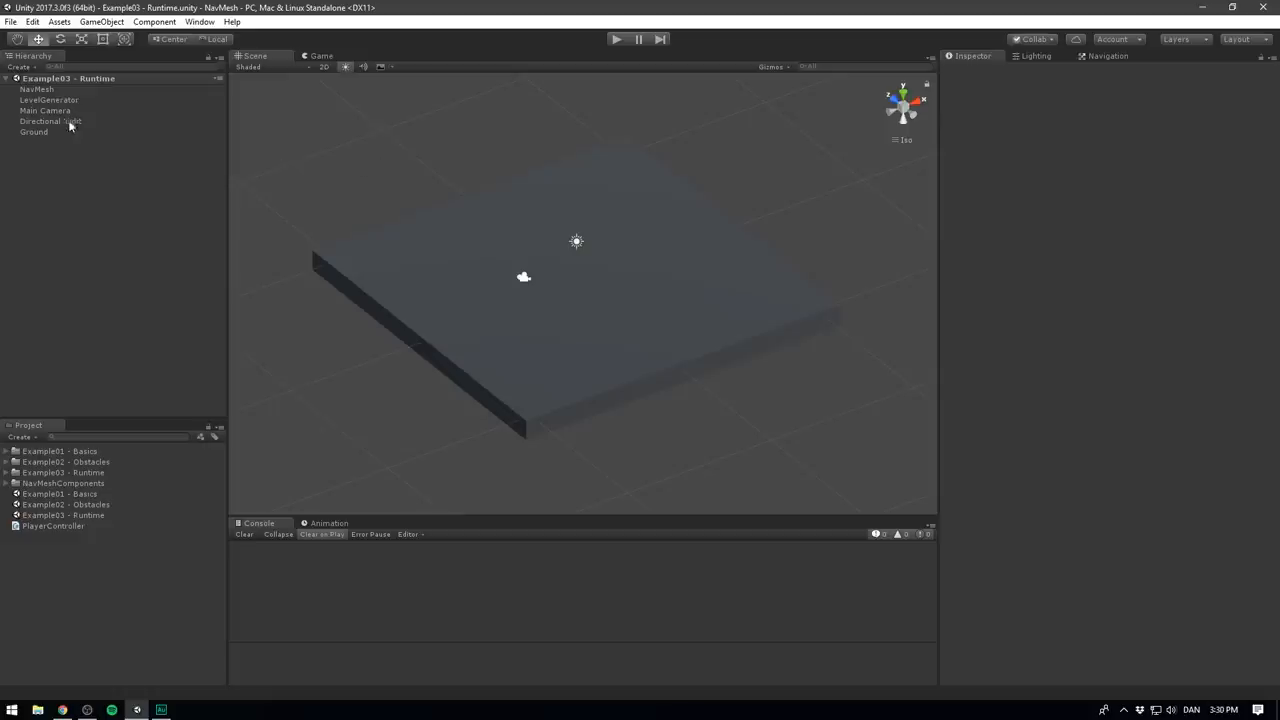
click(36, 88)
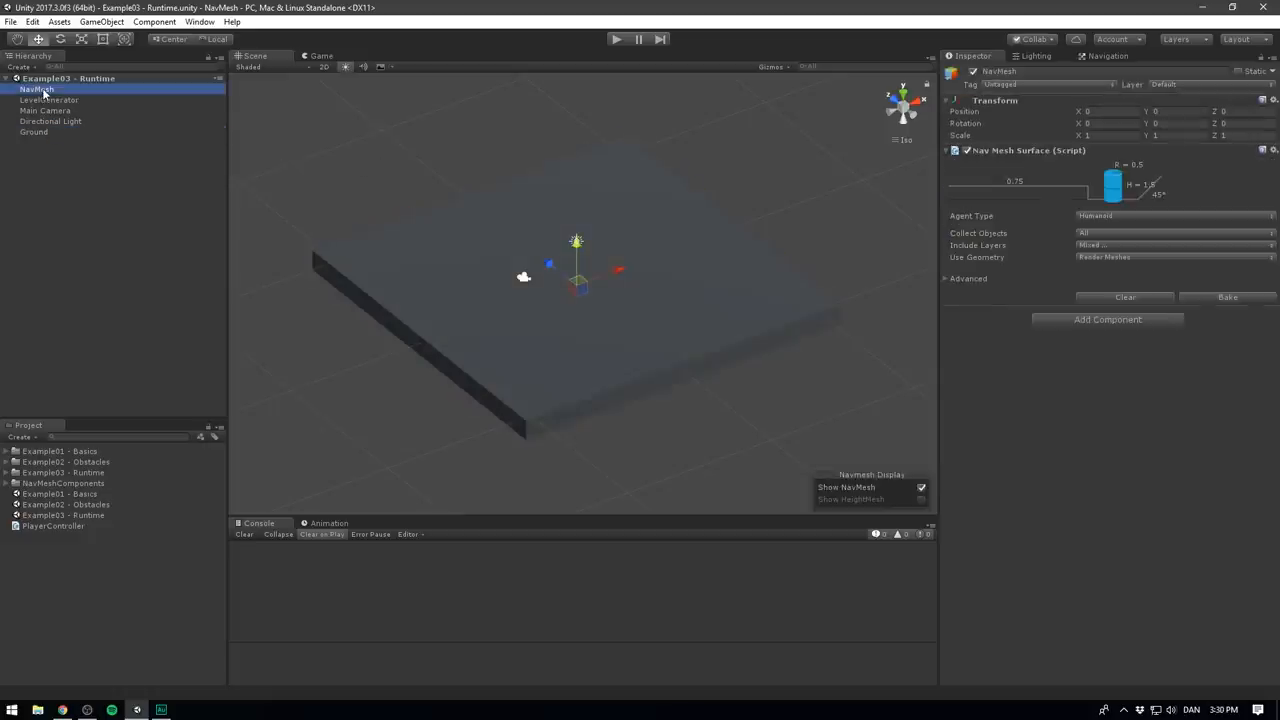
click(48, 100)
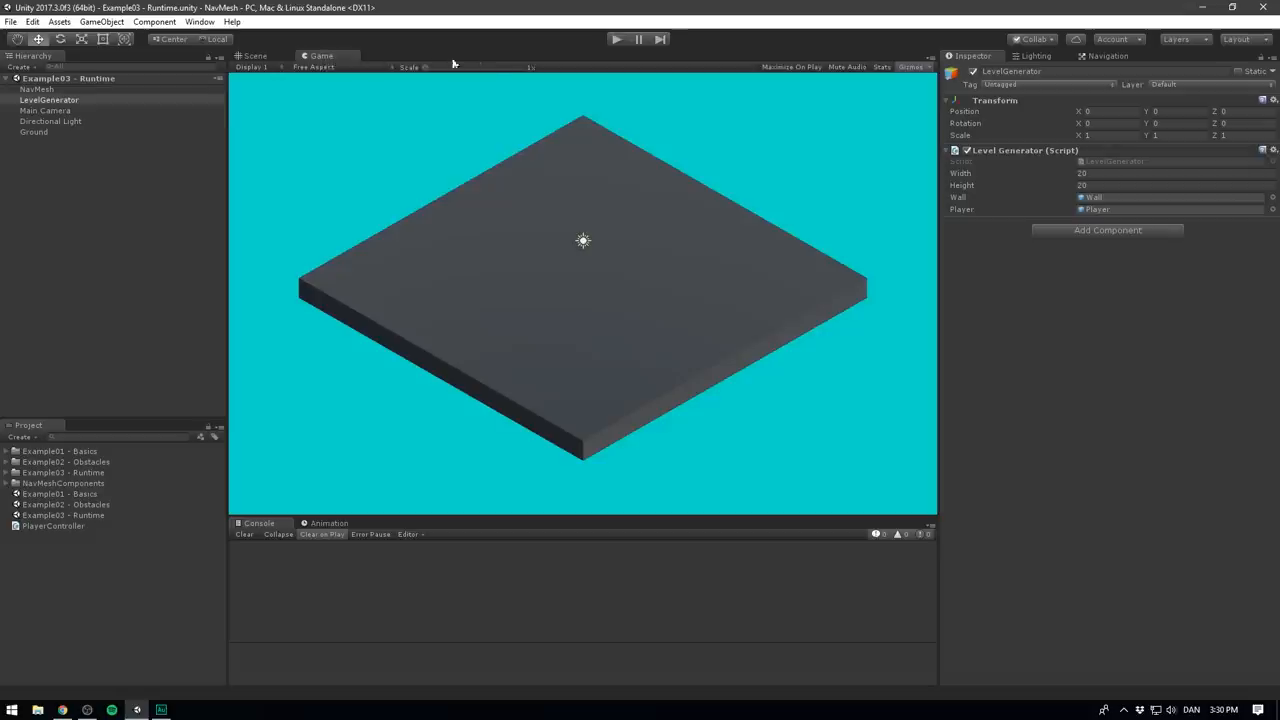
Play the scene, try moving the player to see the SetDestination error, stop, and bring up the LevelGenerator script
click(616, 38)
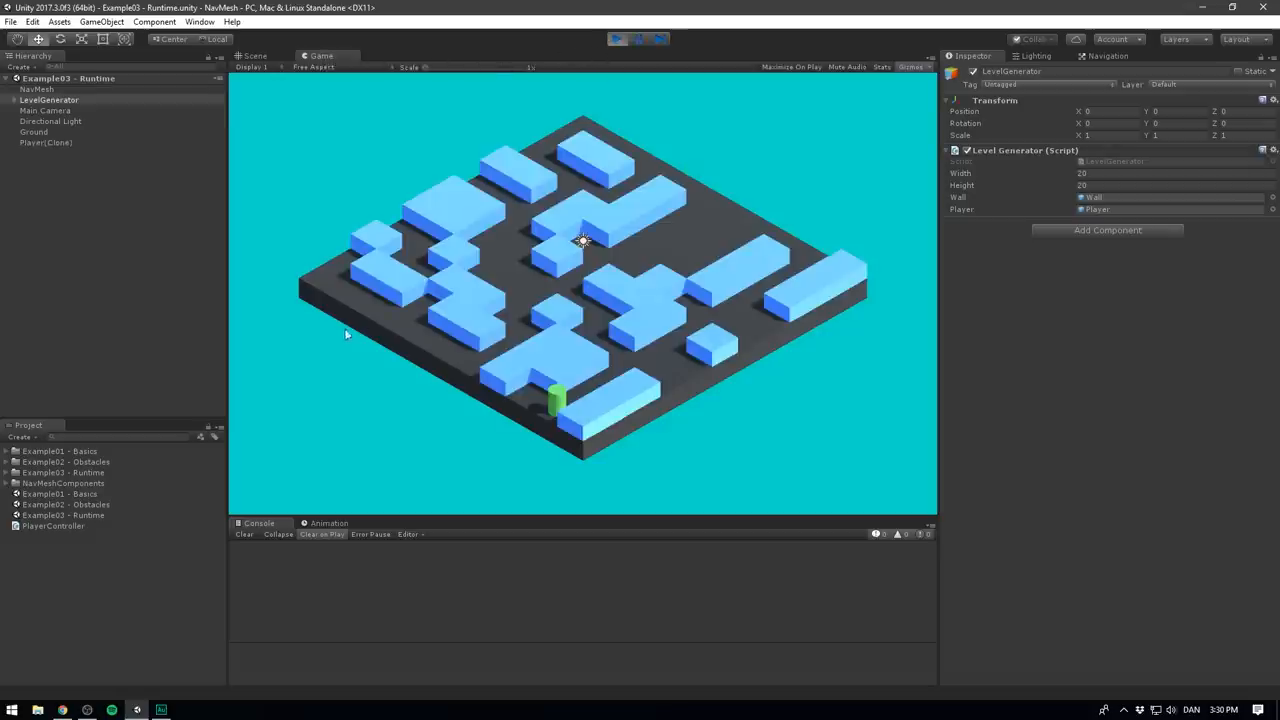
mouse_move(624, 392)
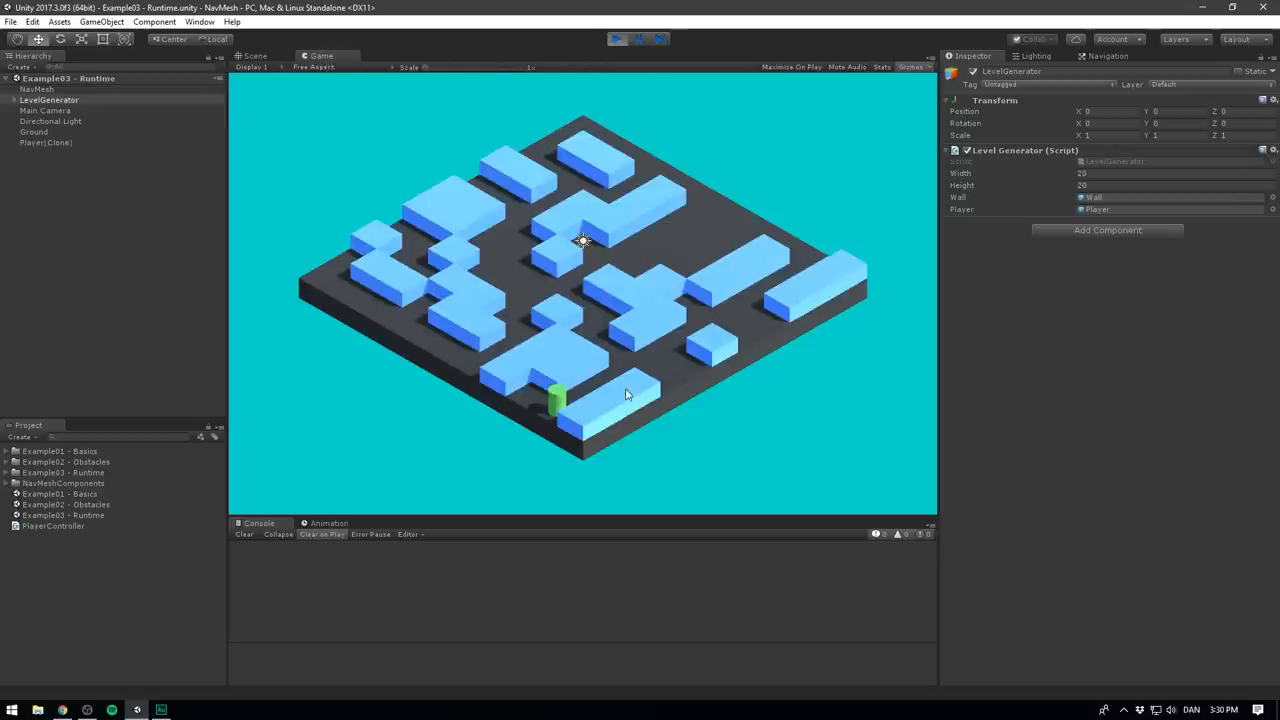
mouse_move(436, 308)
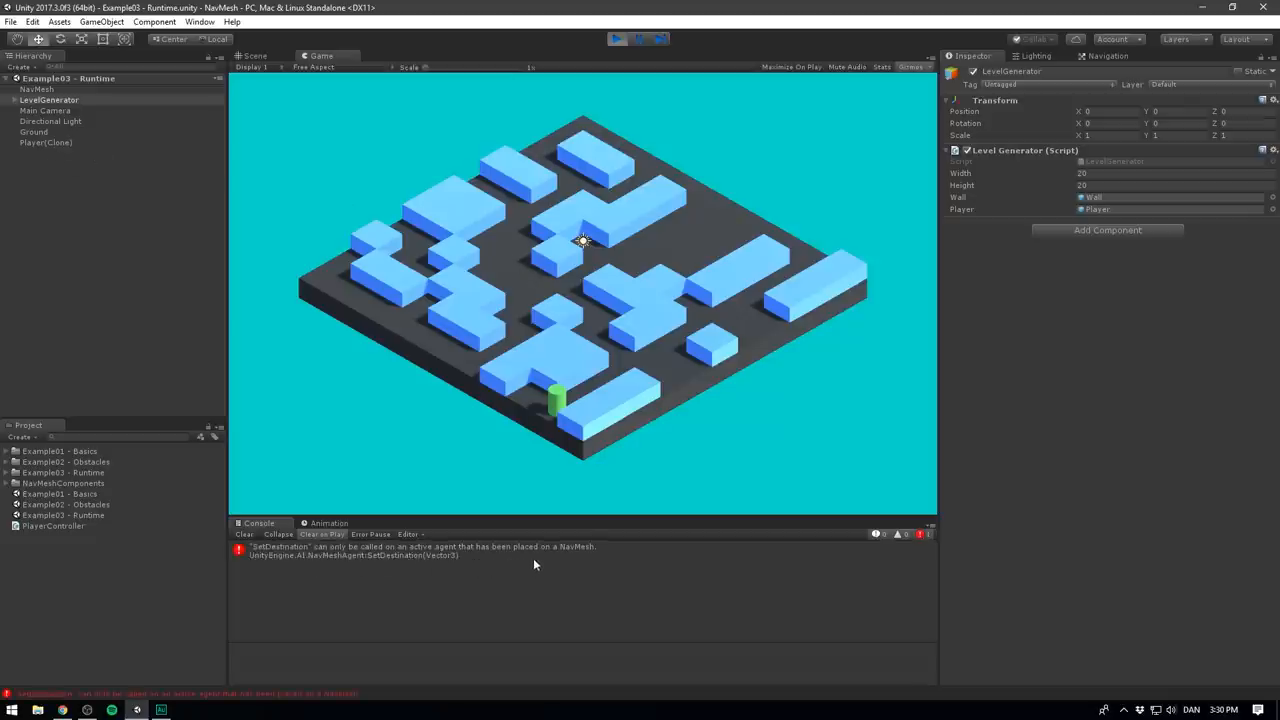
click(616, 40)
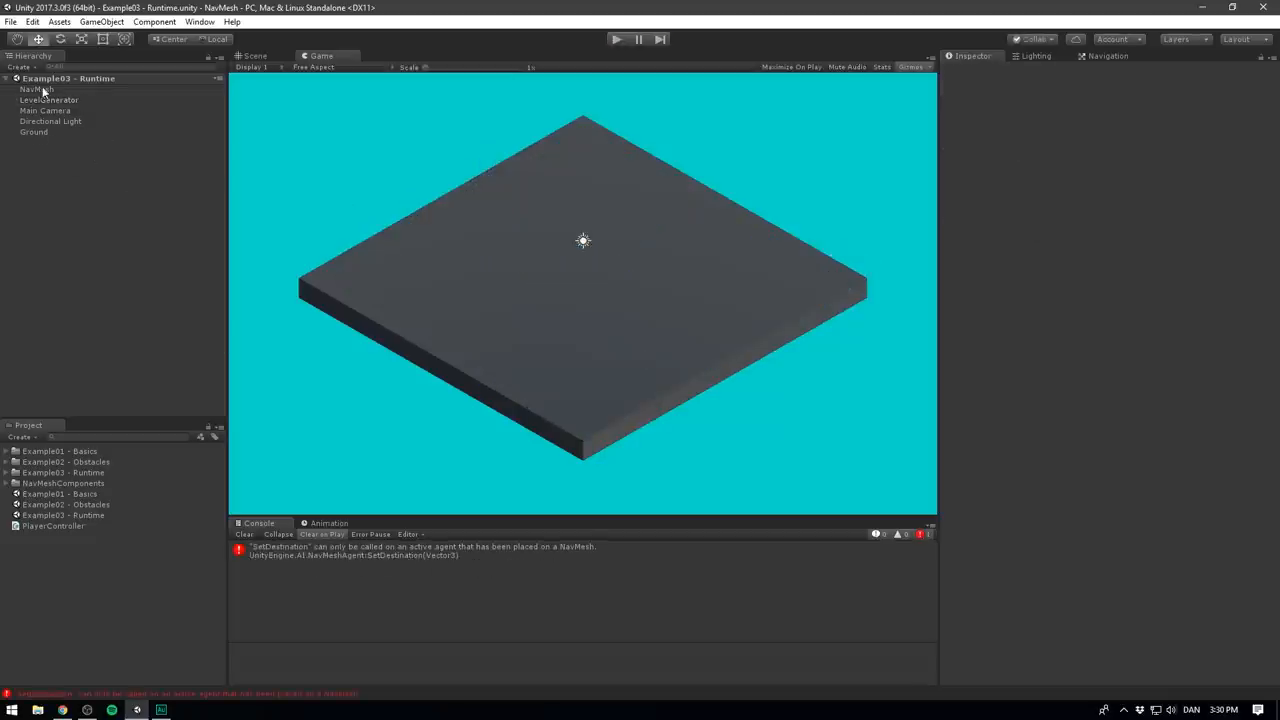
click(36, 88)
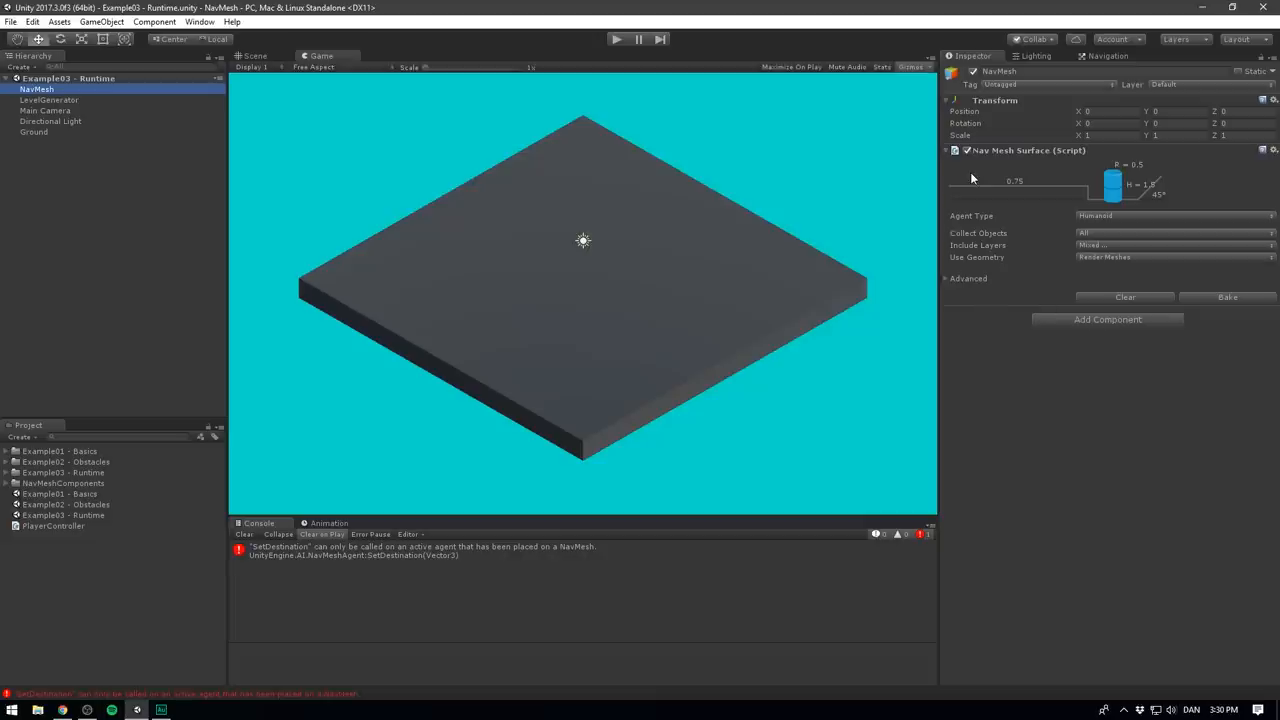
click(48, 100)
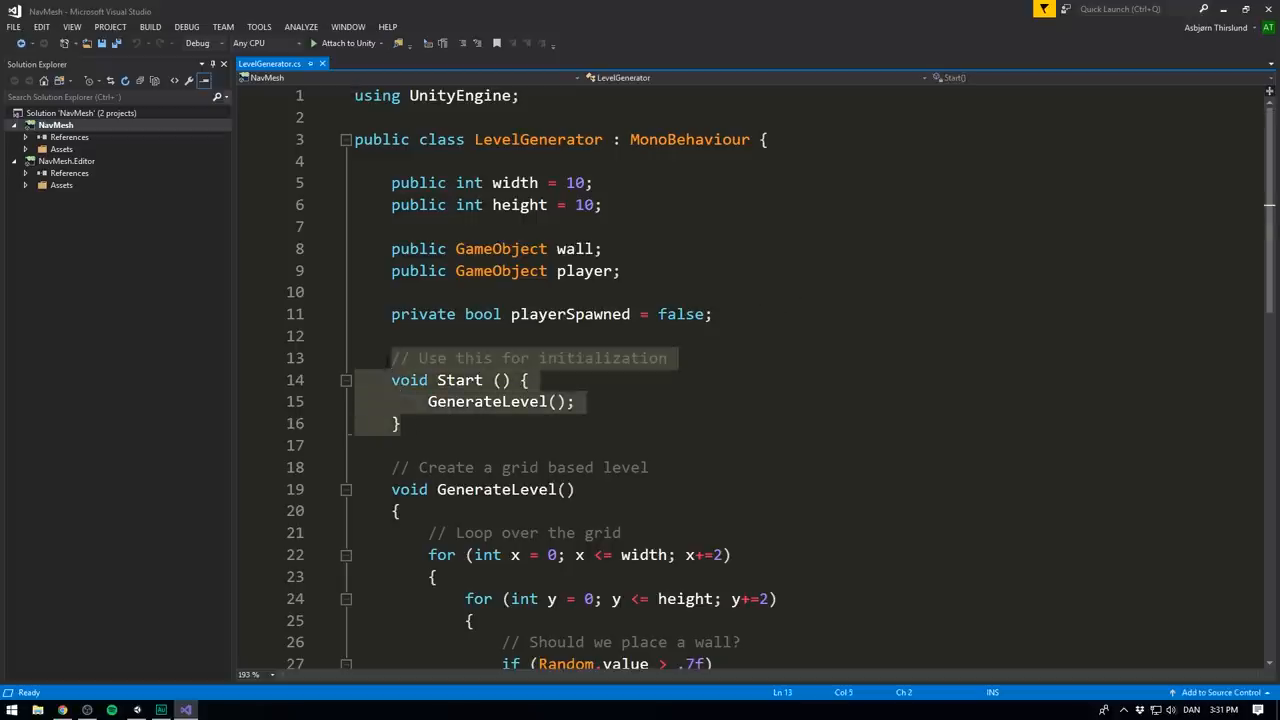
Write the comment // UPDATE NAVMESH after GenerateLevel() in Start and begin a new using directive
click(432, 400)
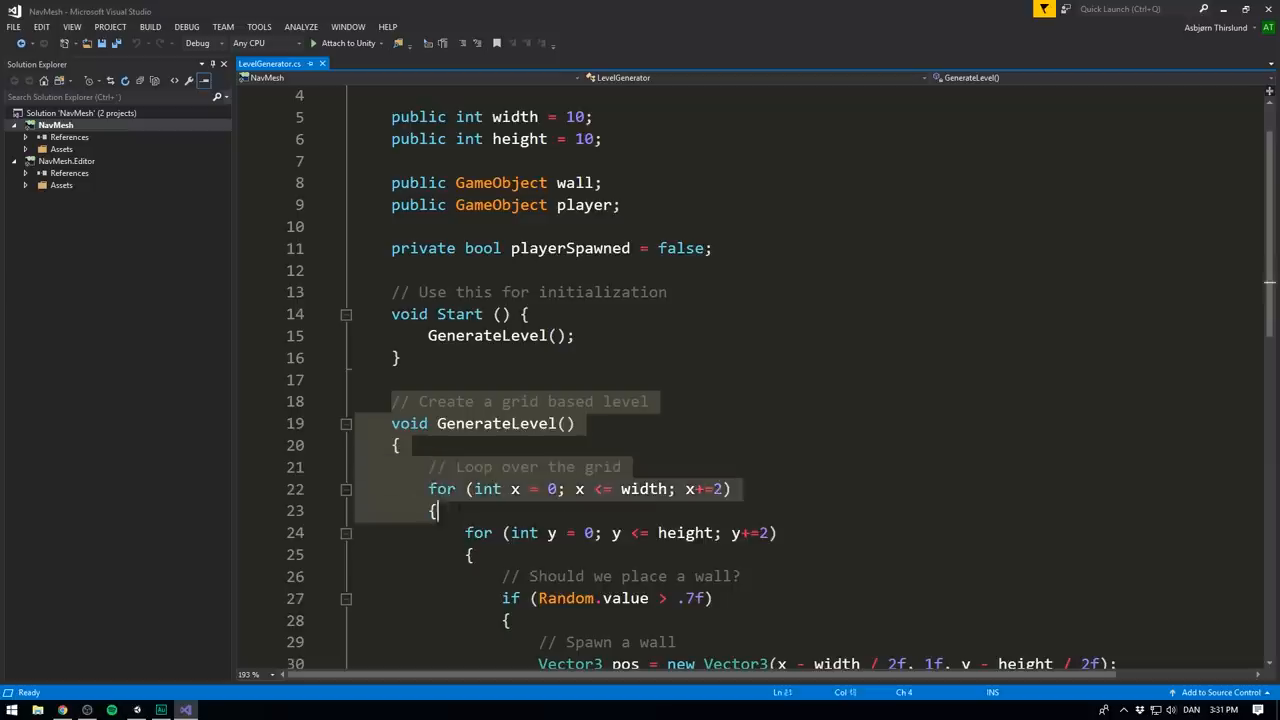
scroll(down, 3)
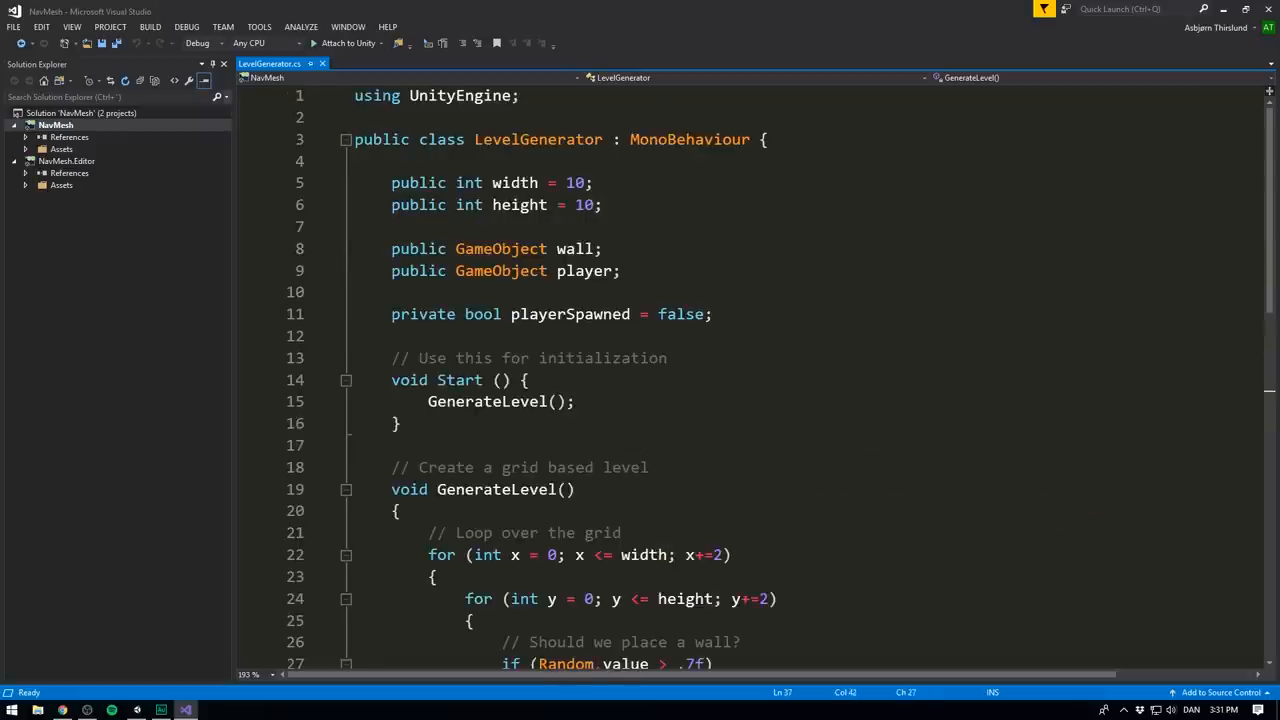
click(596, 400)
text(//)
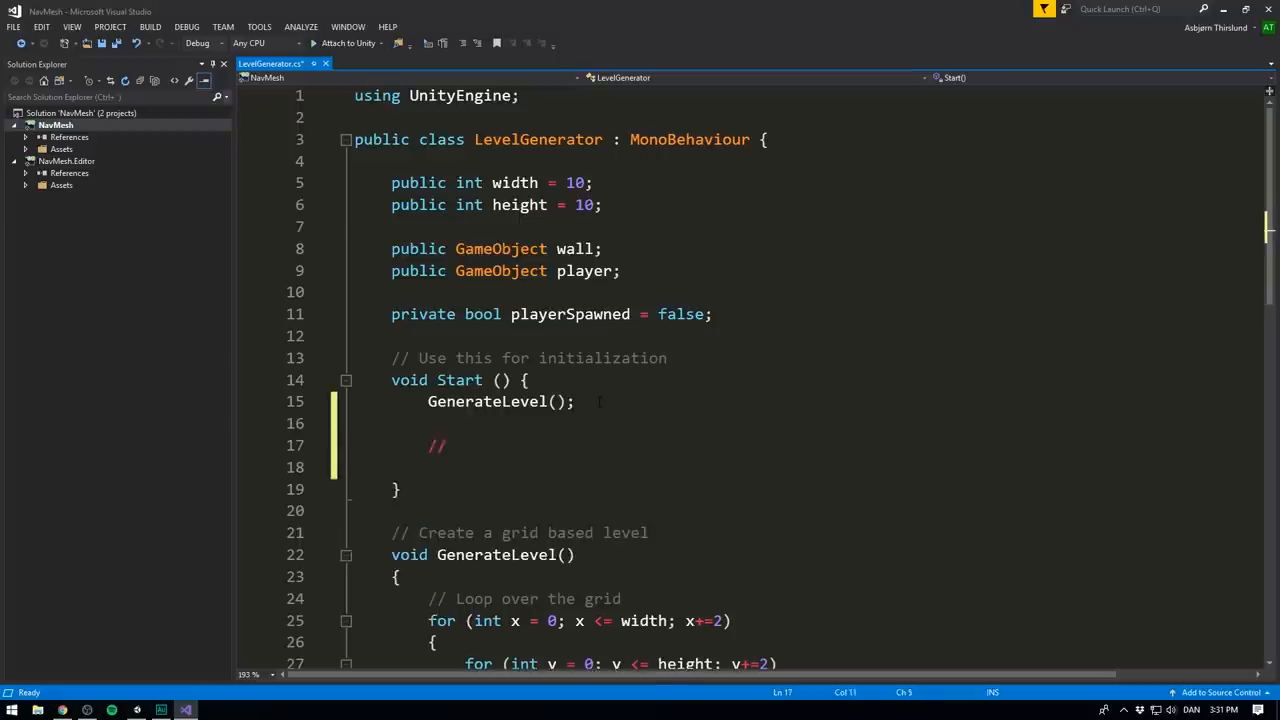
text(UPDATE NAVMESH)
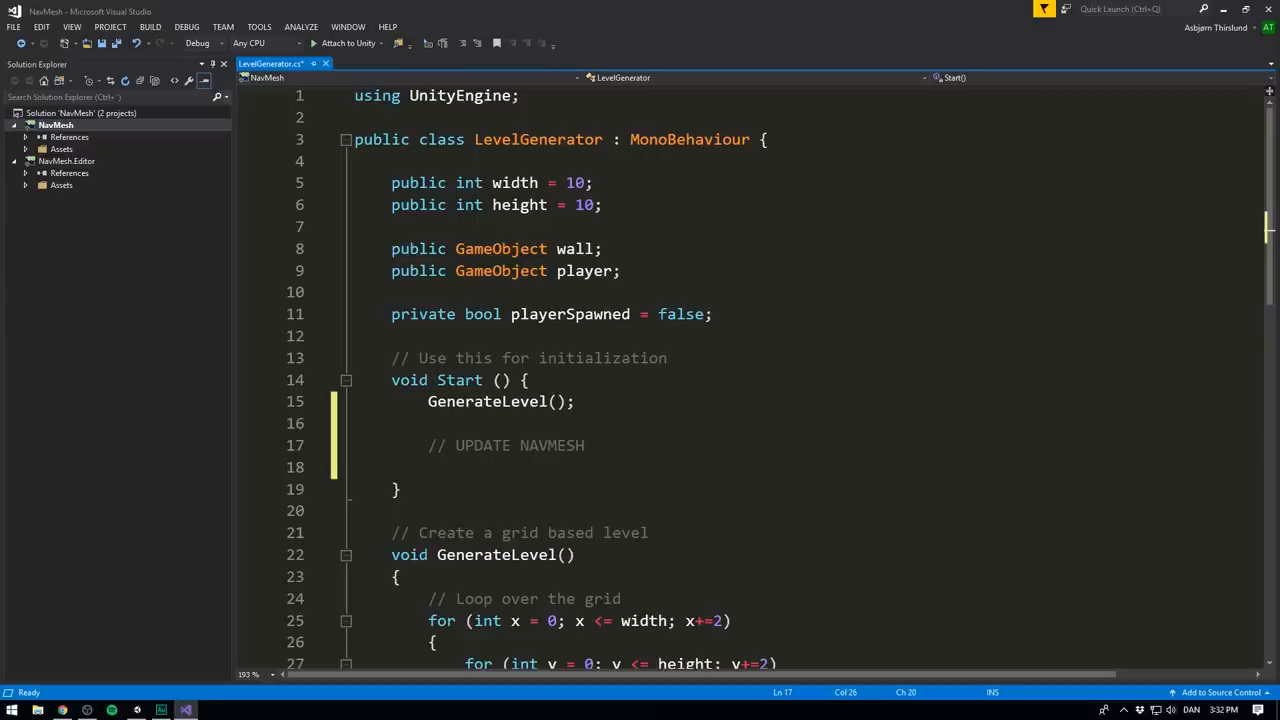
text(using)
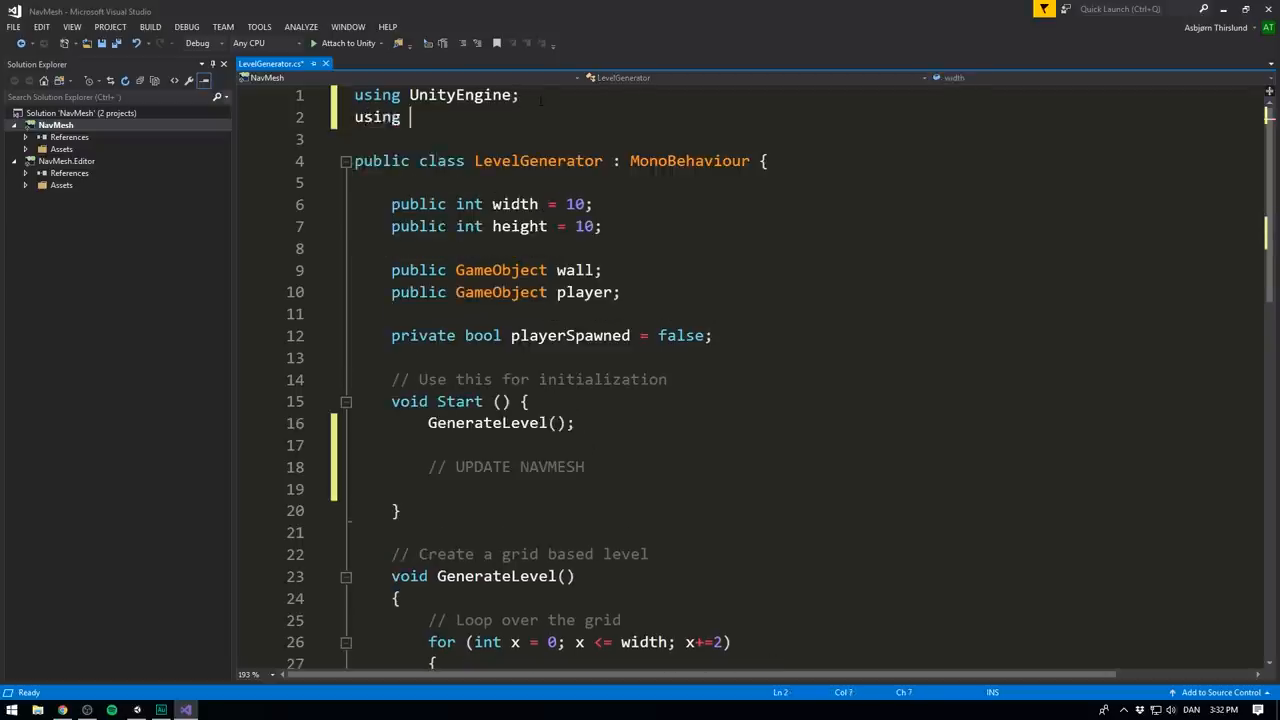
Add 'using UnityEngine.AI;' and declare 'public NavMeshSurface surface;' in LevelGenerator
text(UnityEngine.AI;)
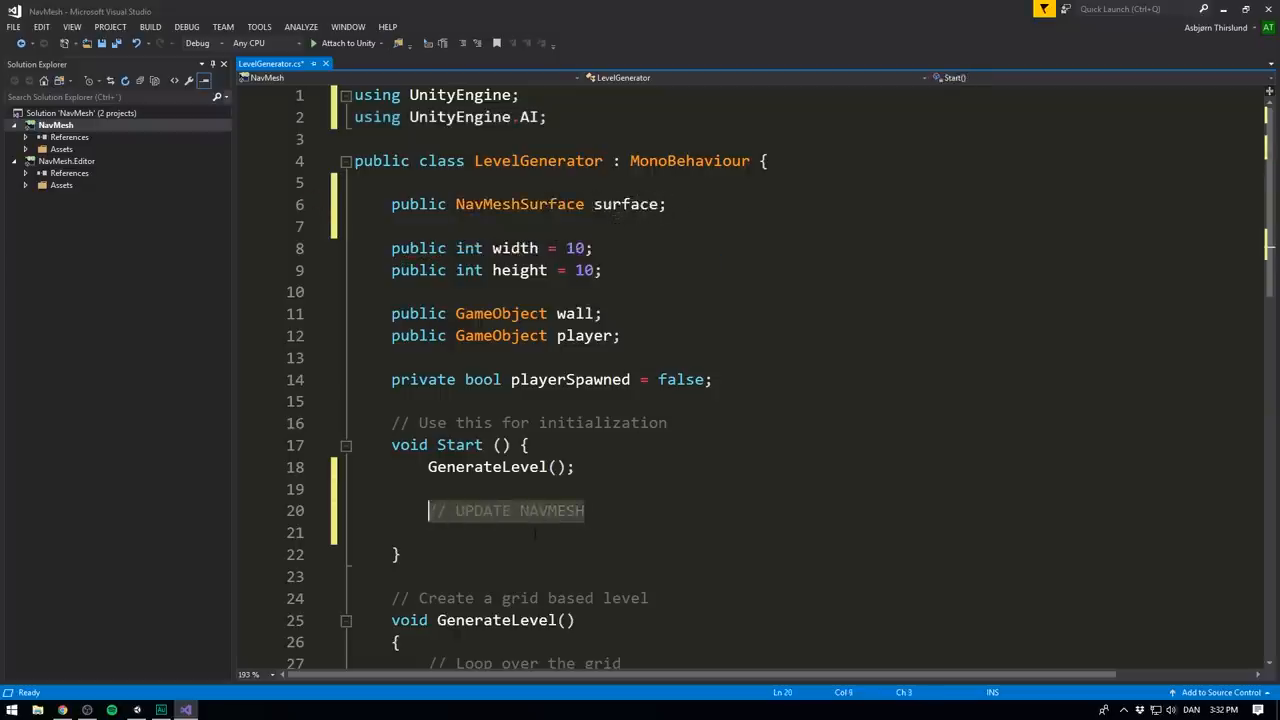
text(sur)
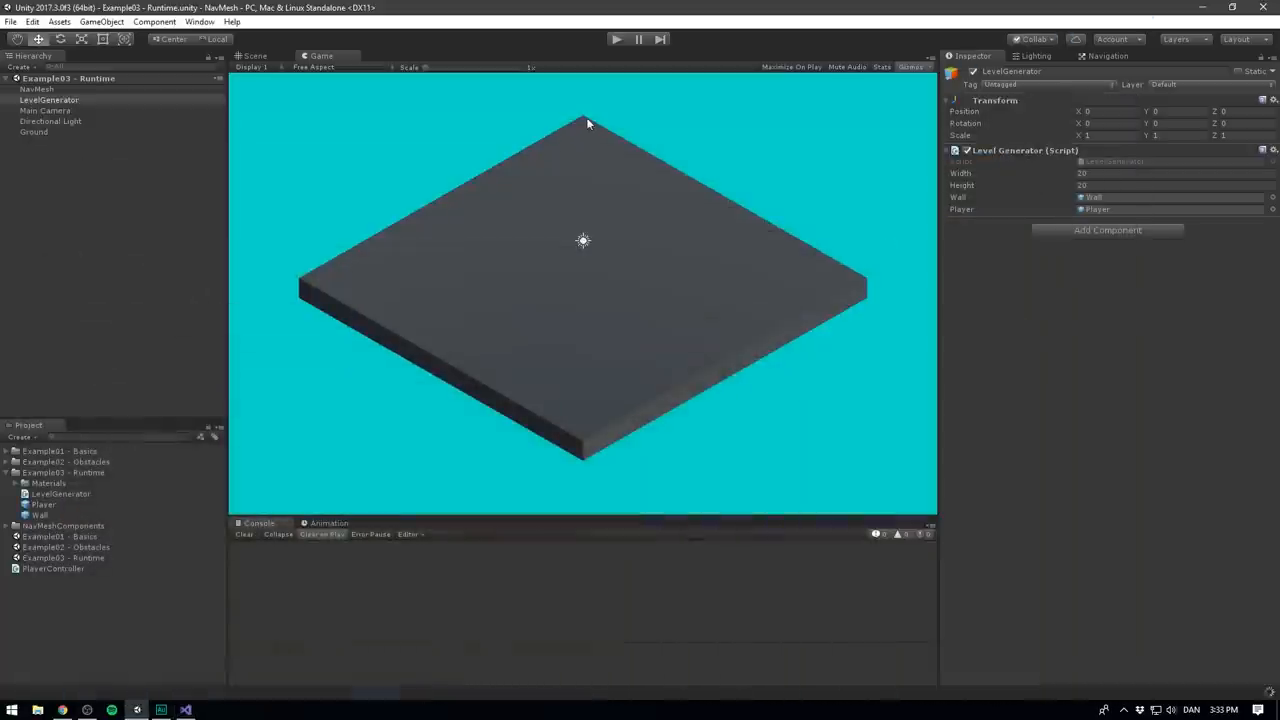
Bake the NavMeshSurface on the NavMesh object, then play the scene to generate a maze over it
click(36, 88)
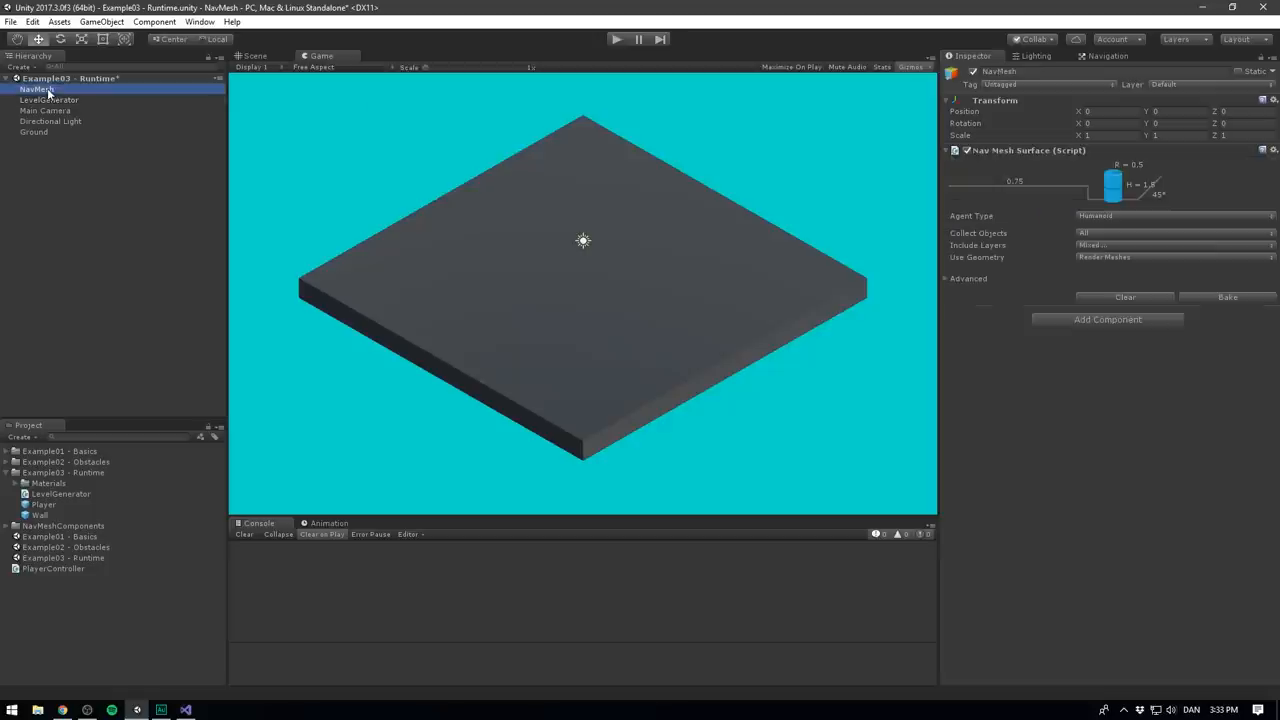
click(1228, 296)
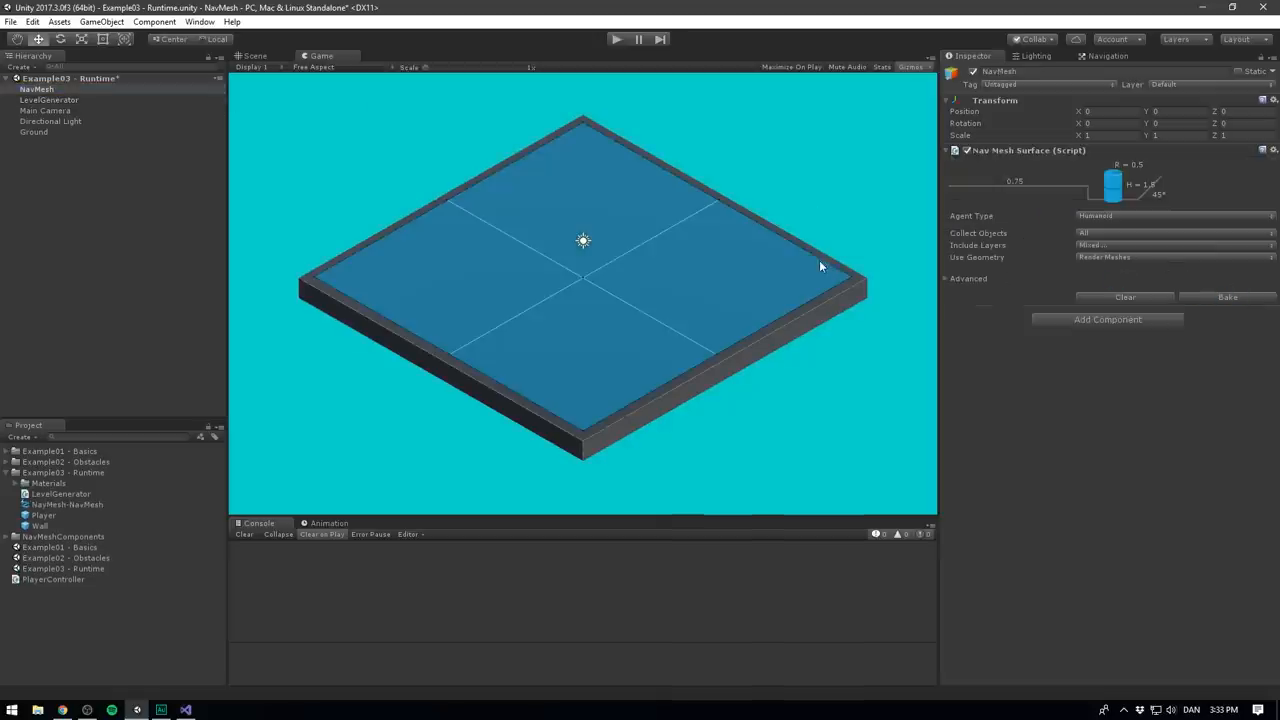
mouse_move(508, 226)
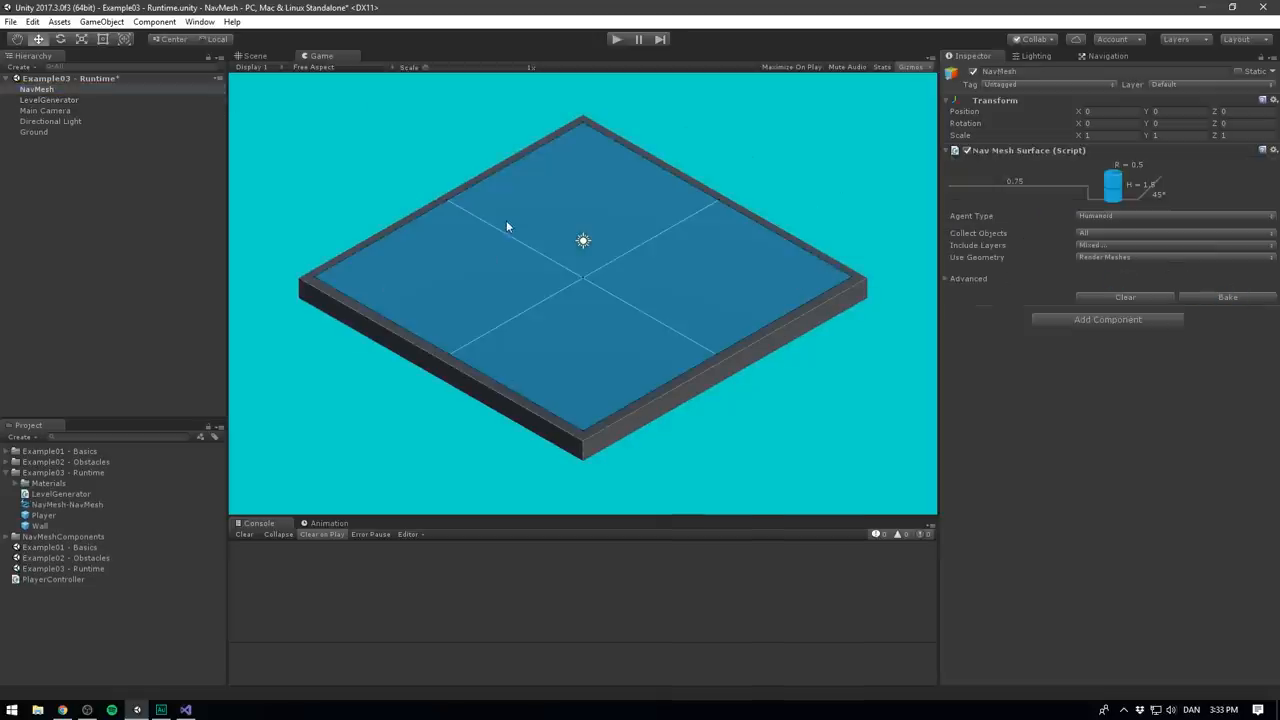
click(616, 40)
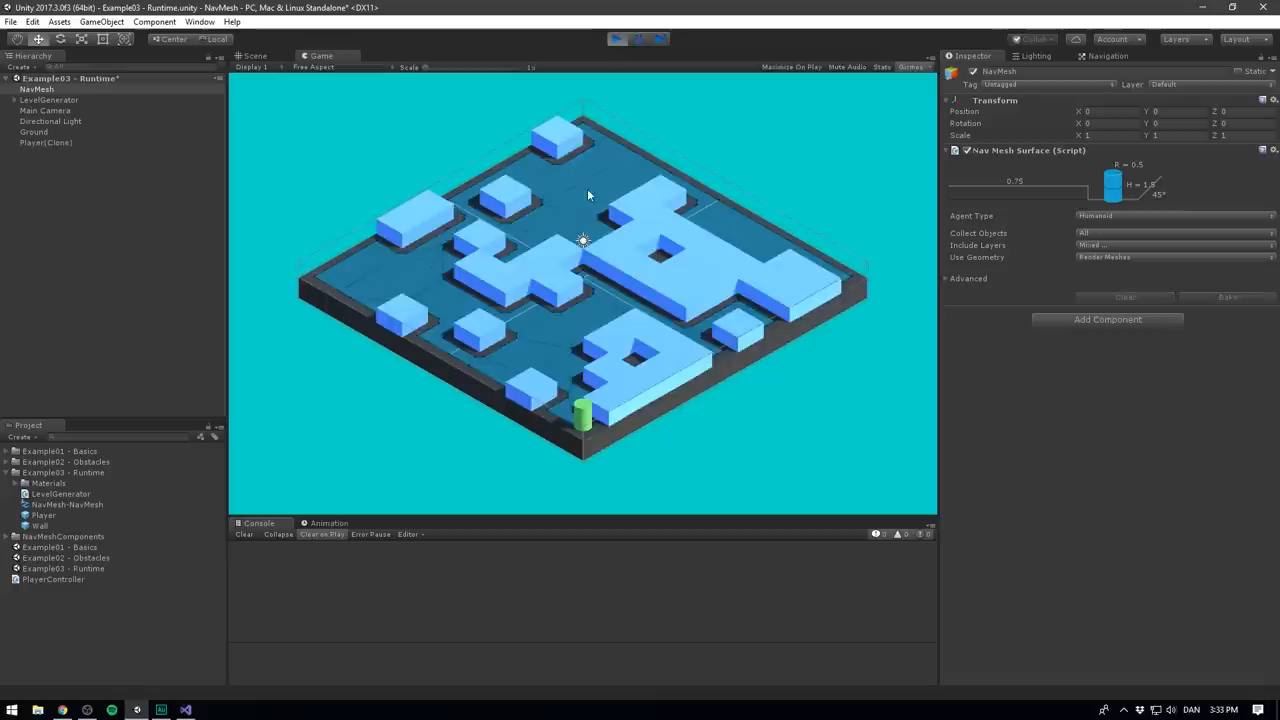